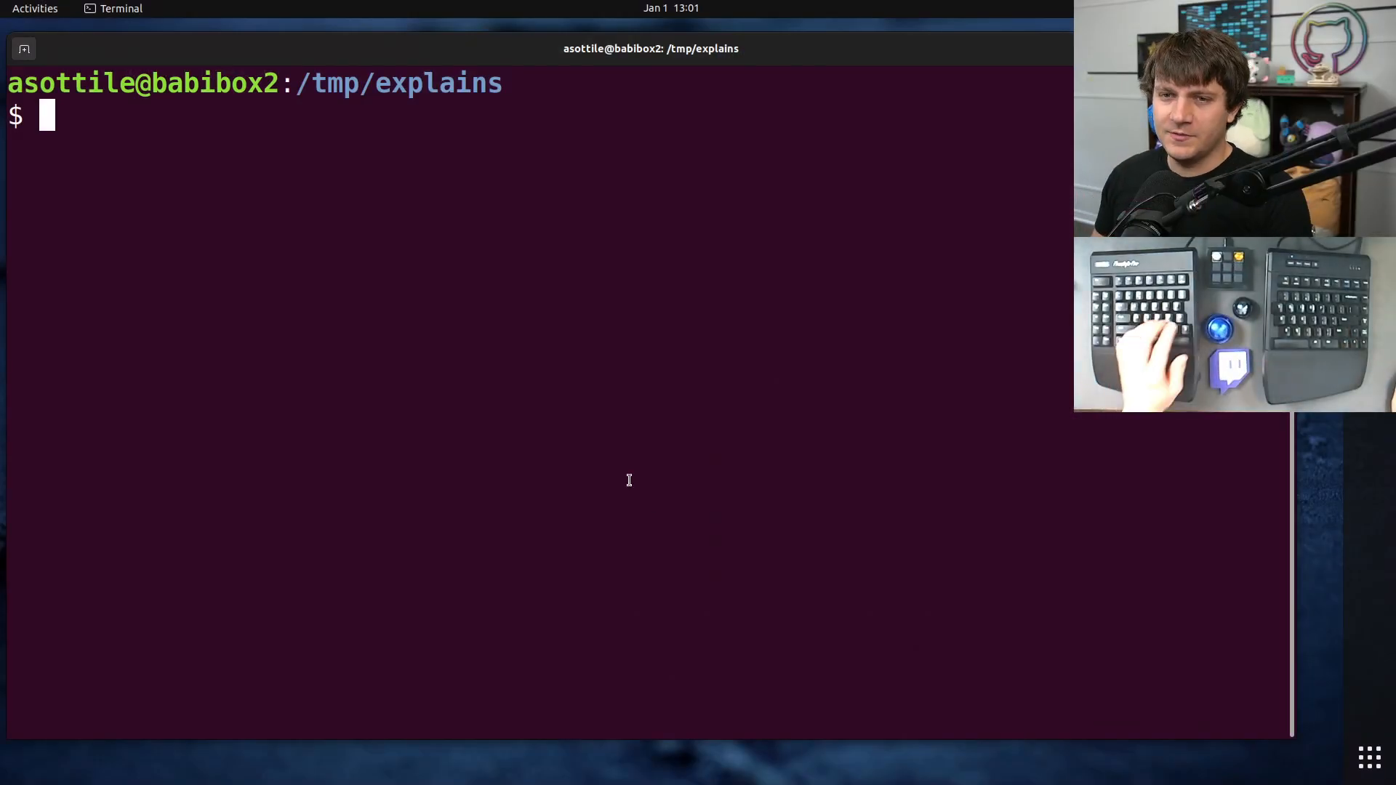
Launch the Python 3.10 REPL with python3 at the shell prompt
{"action": "type", "text": "python3"}
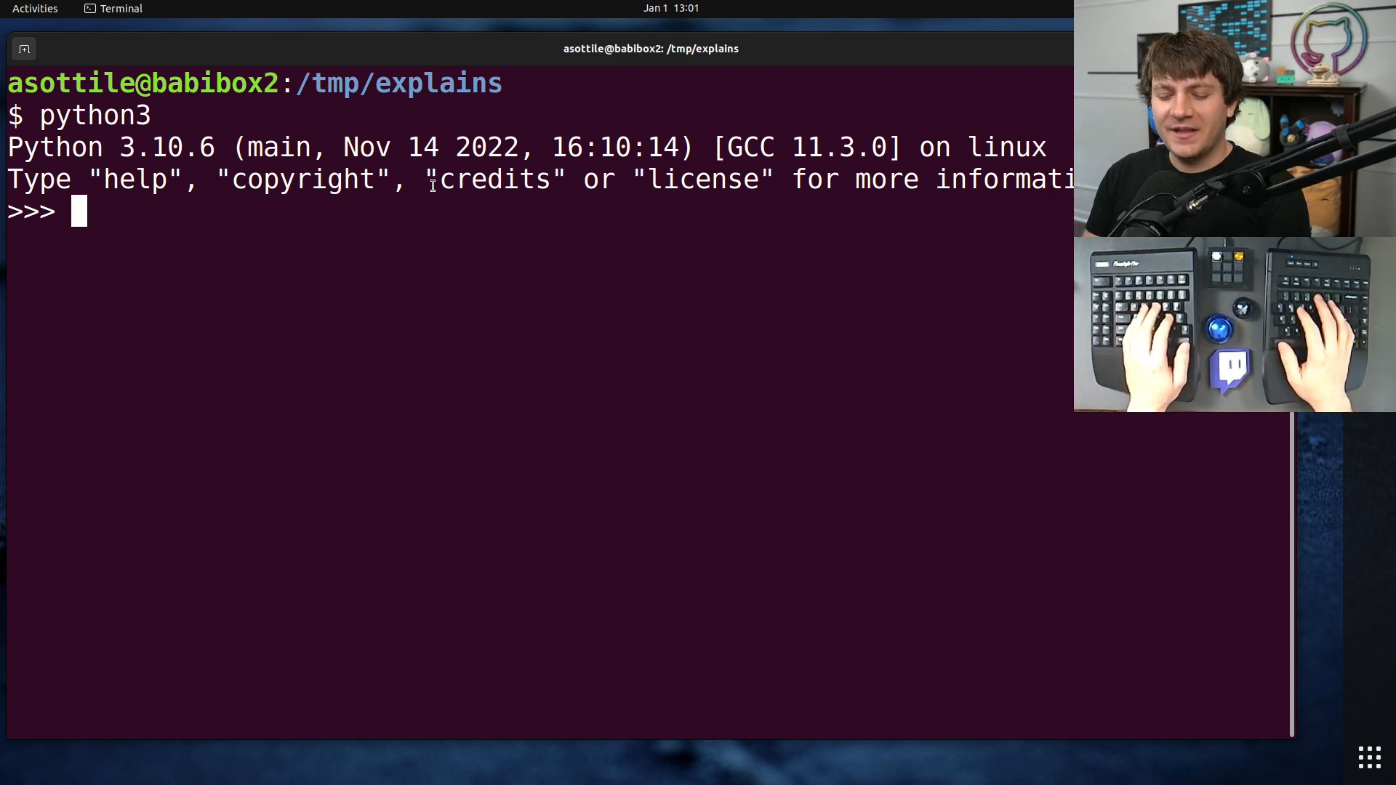
Evaluate zip and range(10) to see their repr in the REPL
{"action": "type", "text": "zip"}
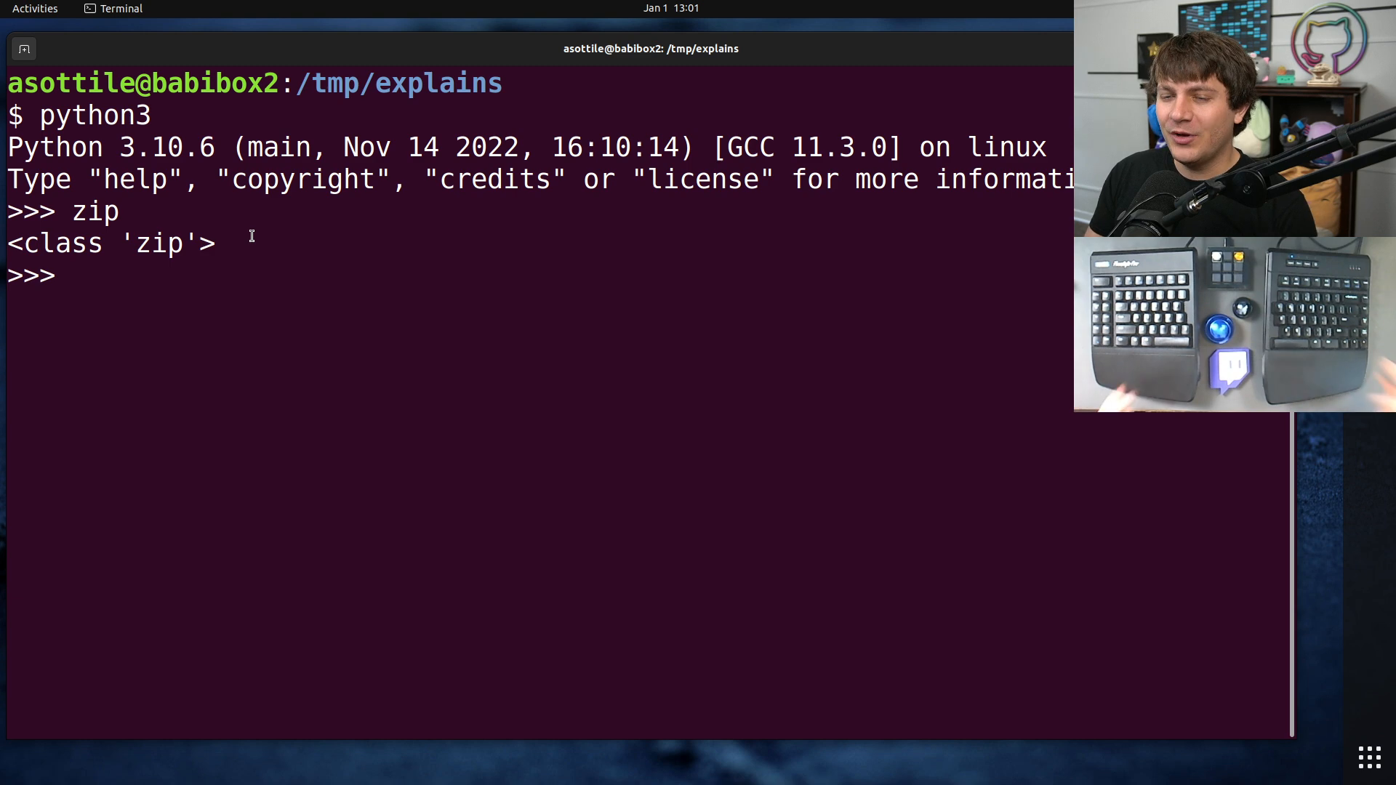
{"action": "type", "text": "rang"}
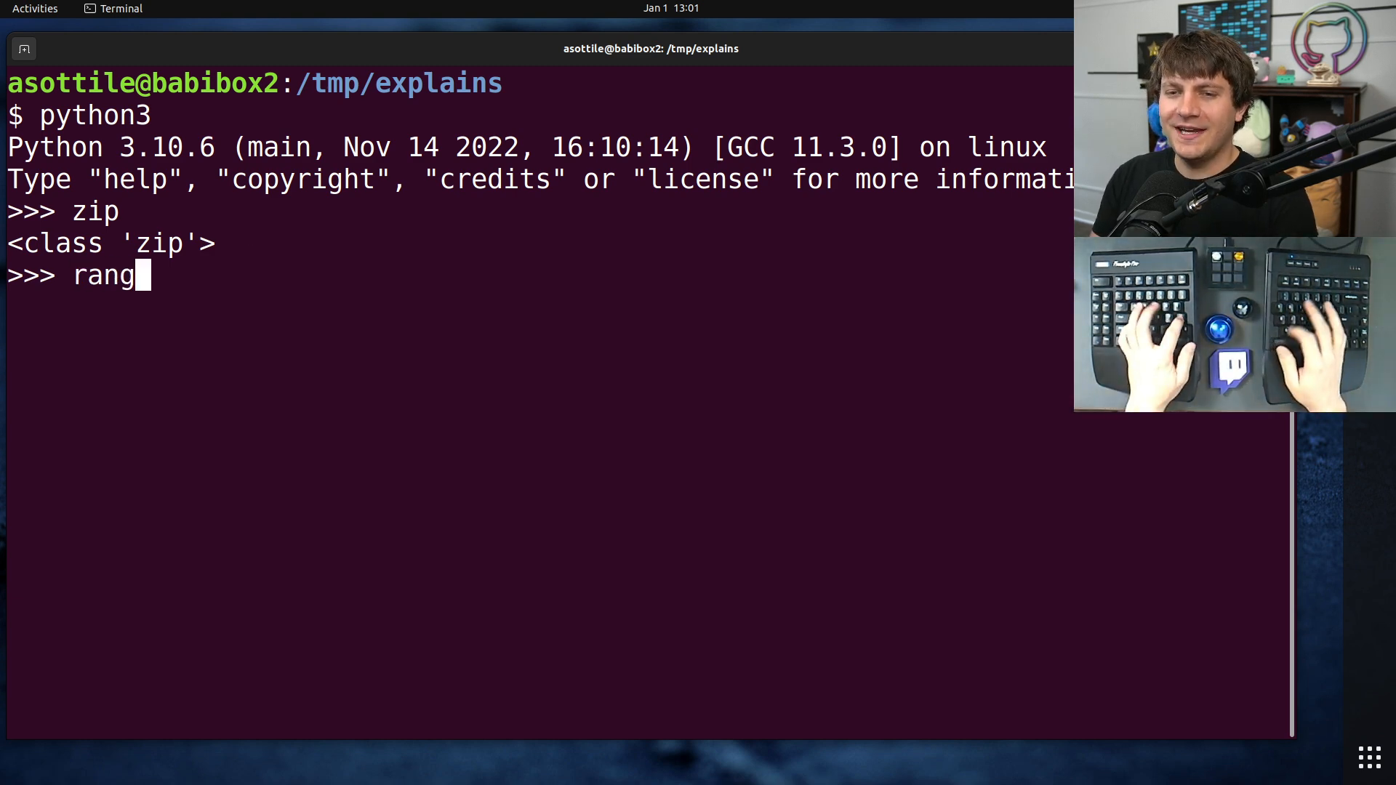
{"action": "type", "text": "e(10)"}
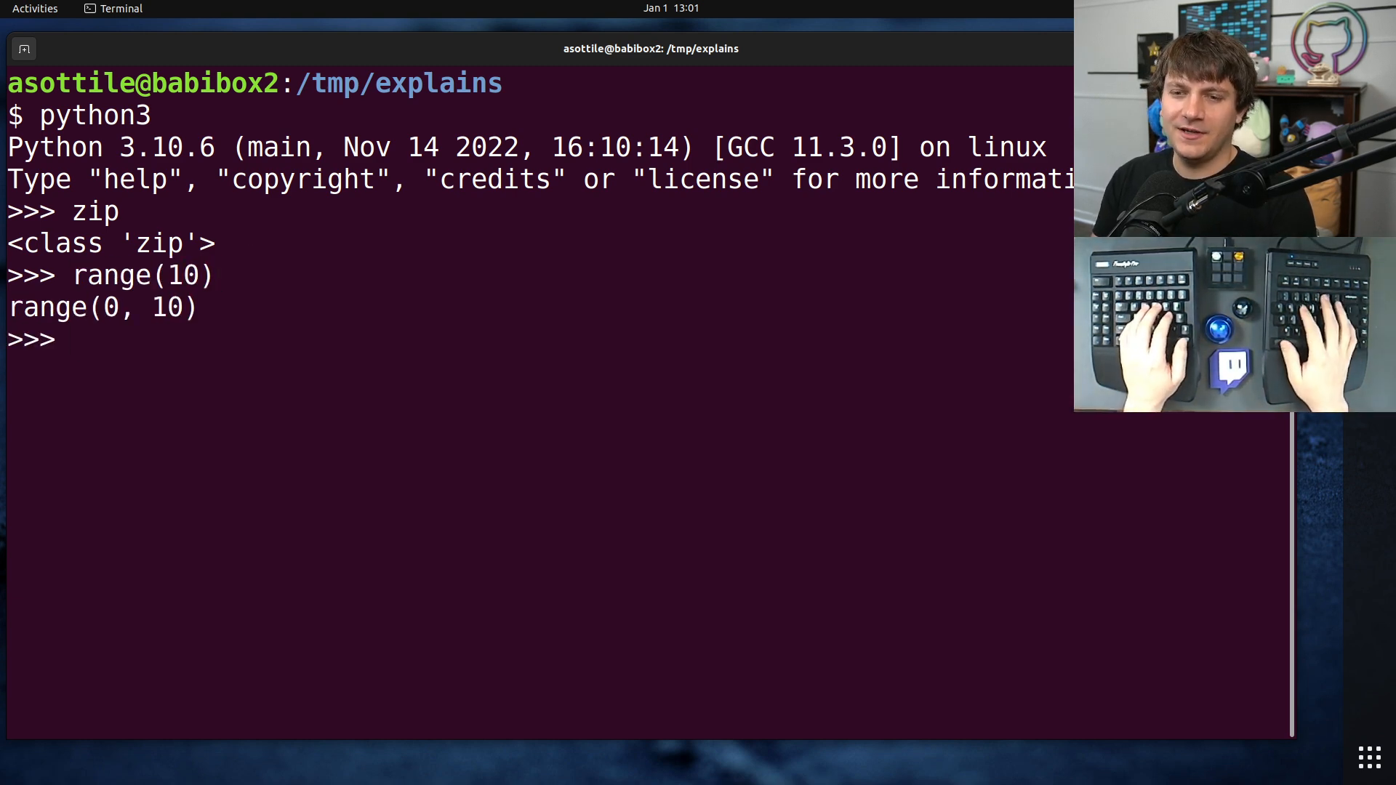
Loop over range(10) printing each number 0 through 9
{"action": "type", "text": "for i"}
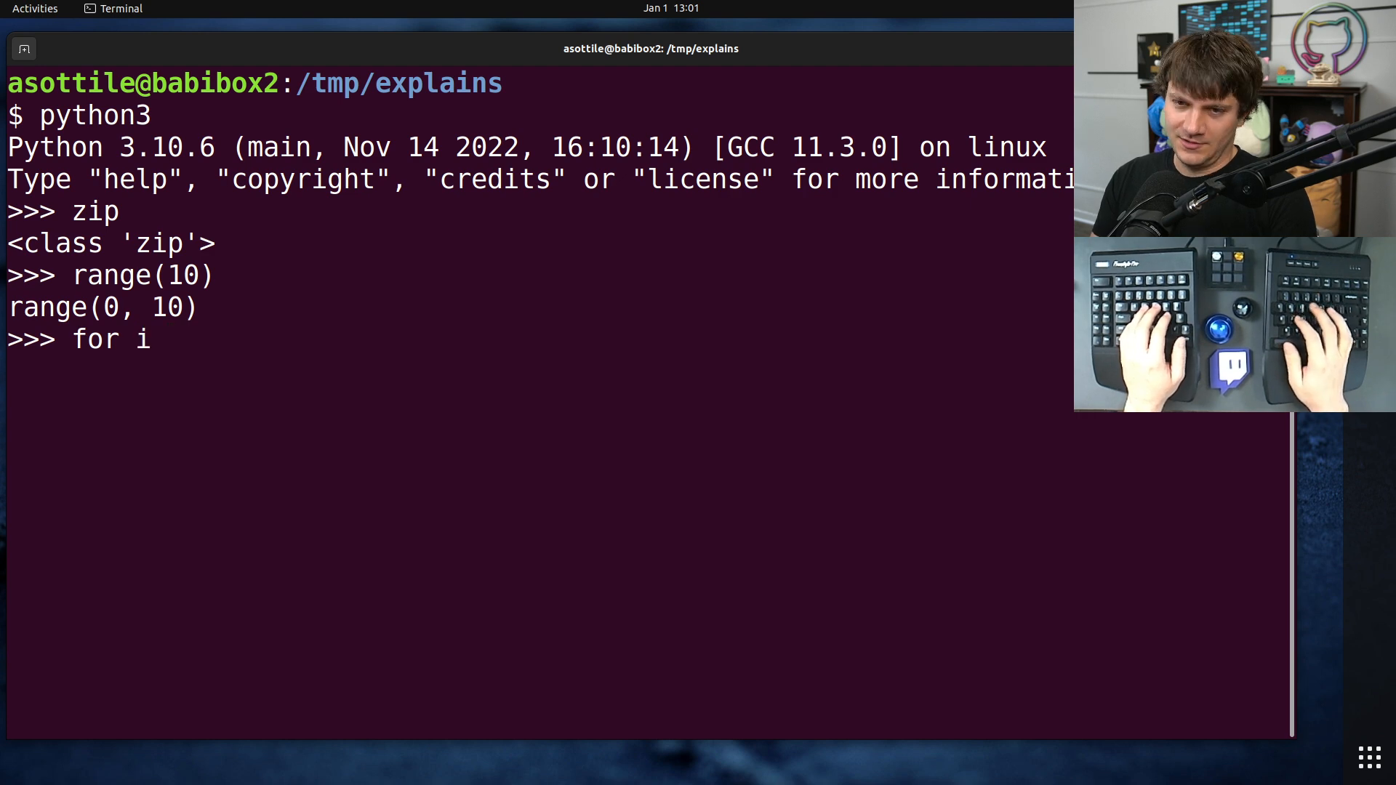
{"action": "type", "text": "in range(10):"}
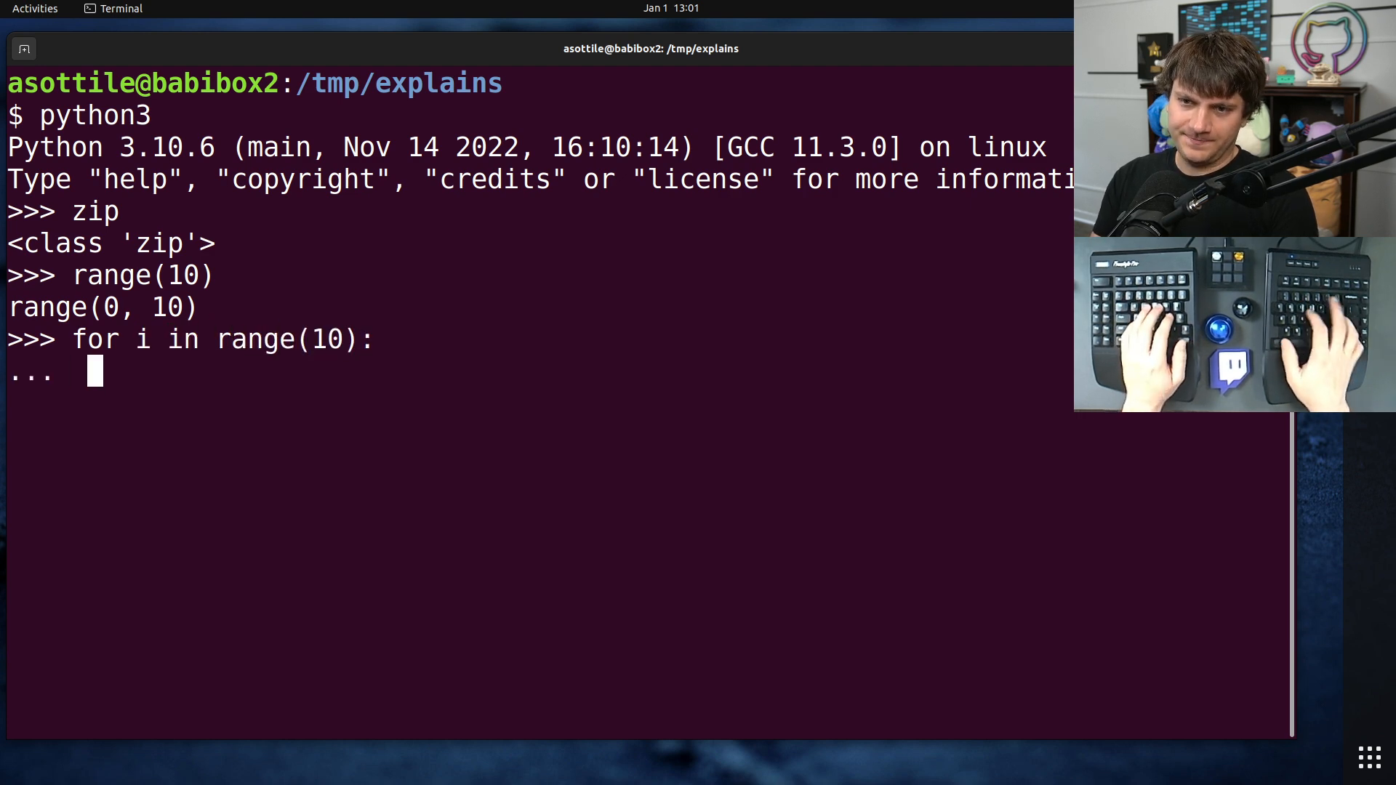
{"action": "type", "text": "print(i)"}
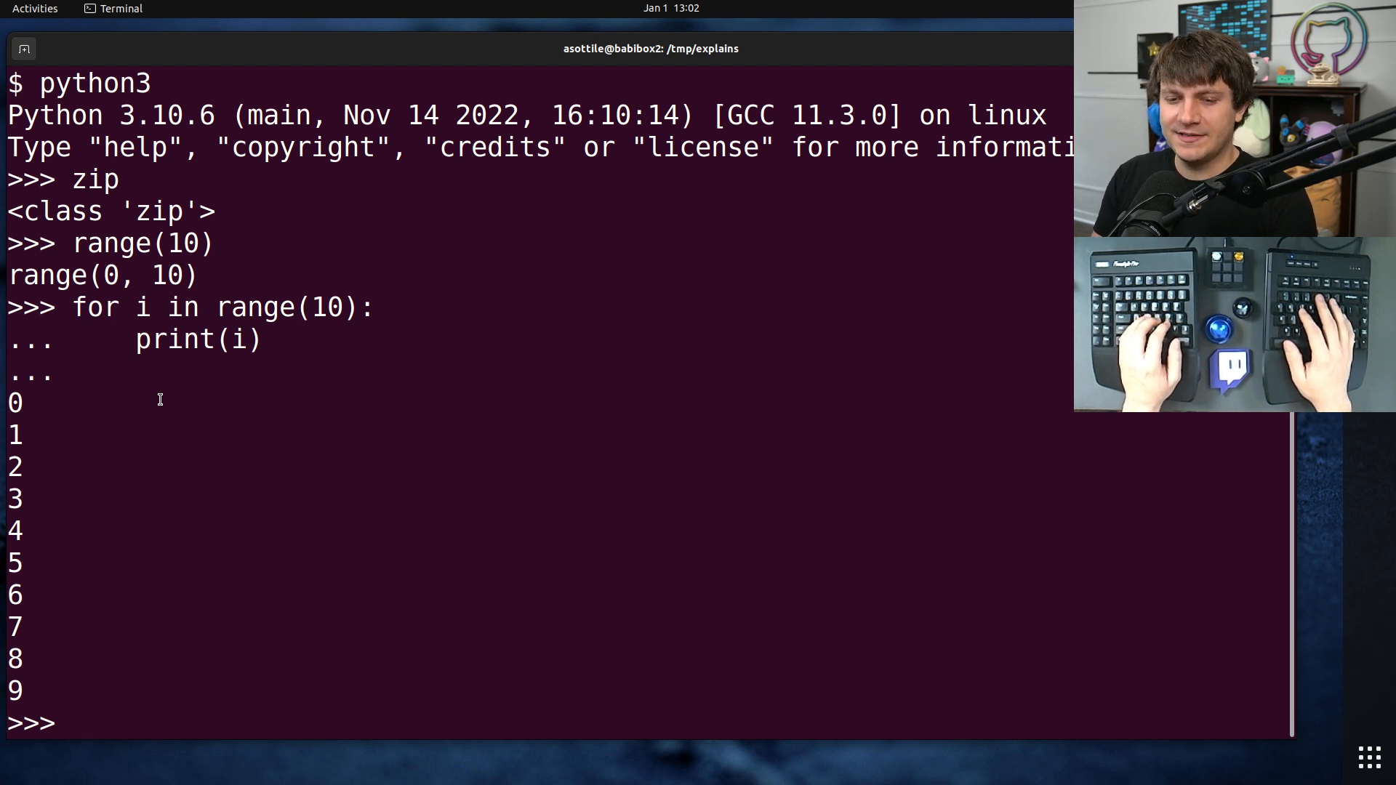
Define ranks = list(range(1, 6)) and echo it as [1, 2, 3, 4, 5]
{"action": "type", "text": "ranks = range(1,"}
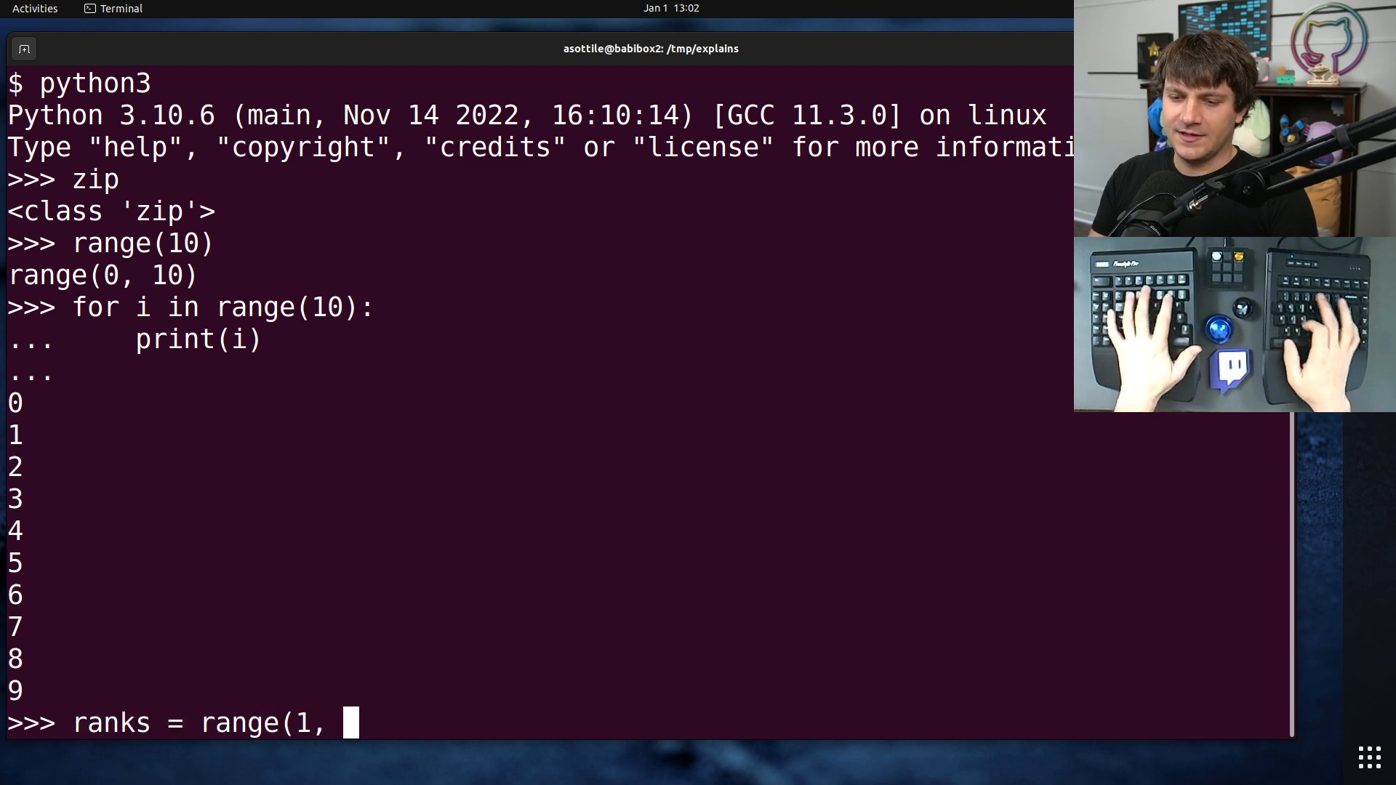
{"action": "type", "text": "11)"}
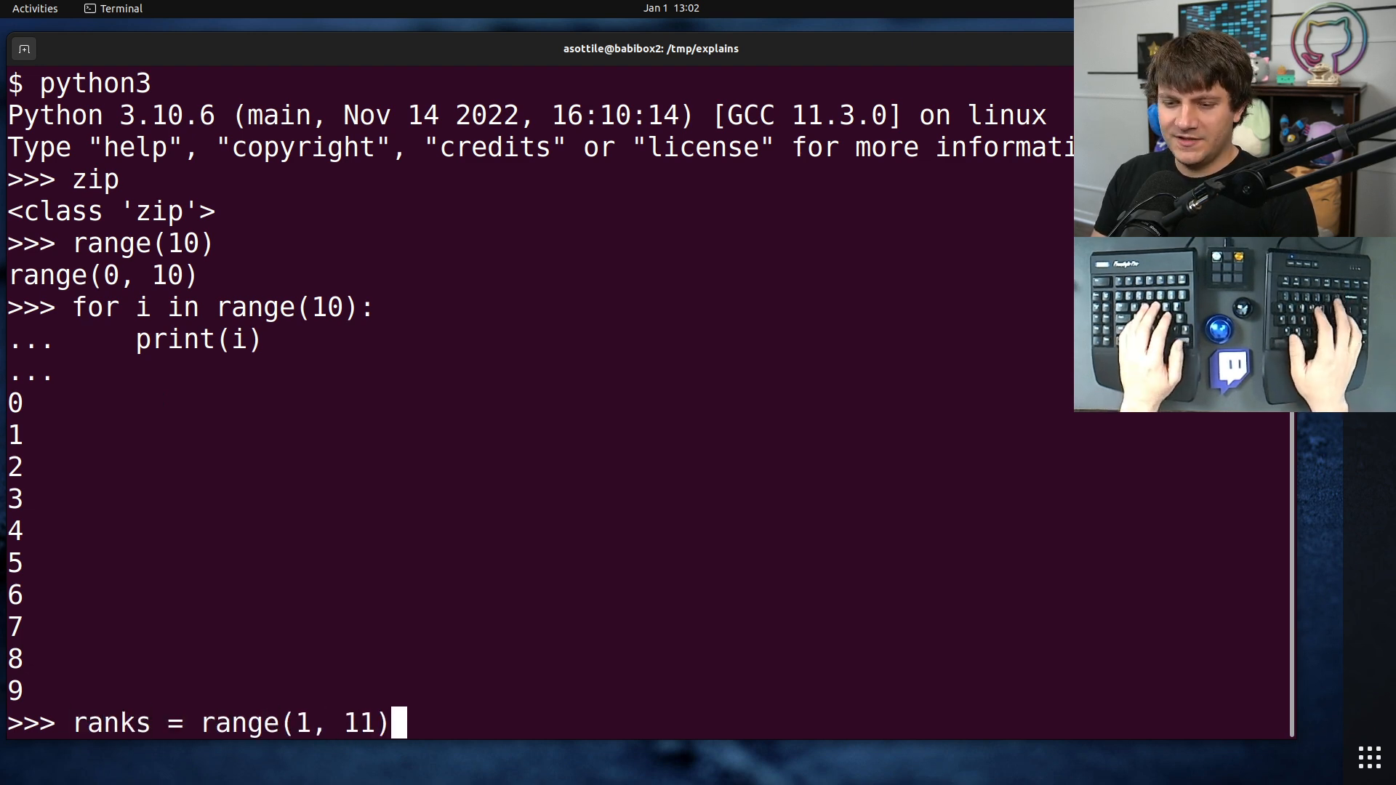
{"action": "type", "text": "list("}
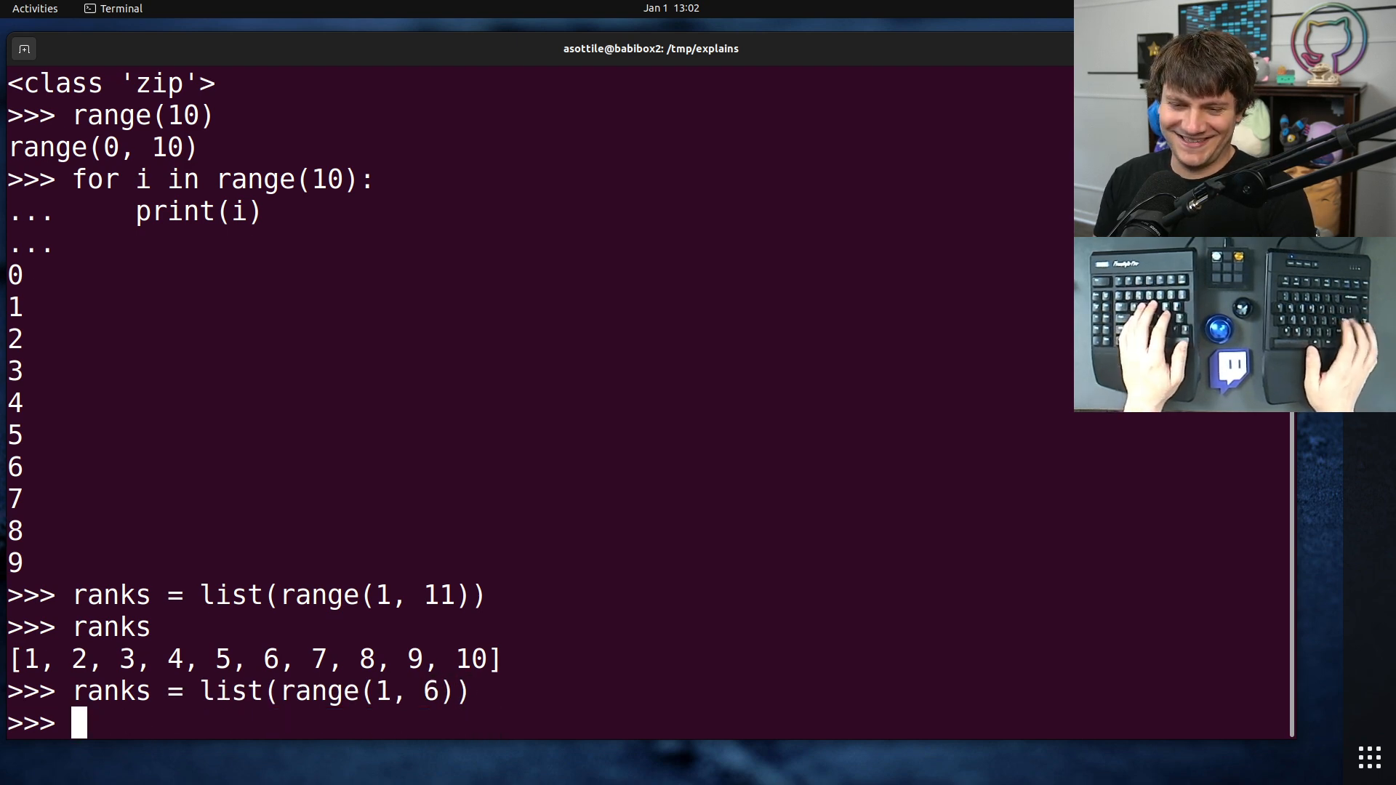
{"action": "type", "text": "ranks"}
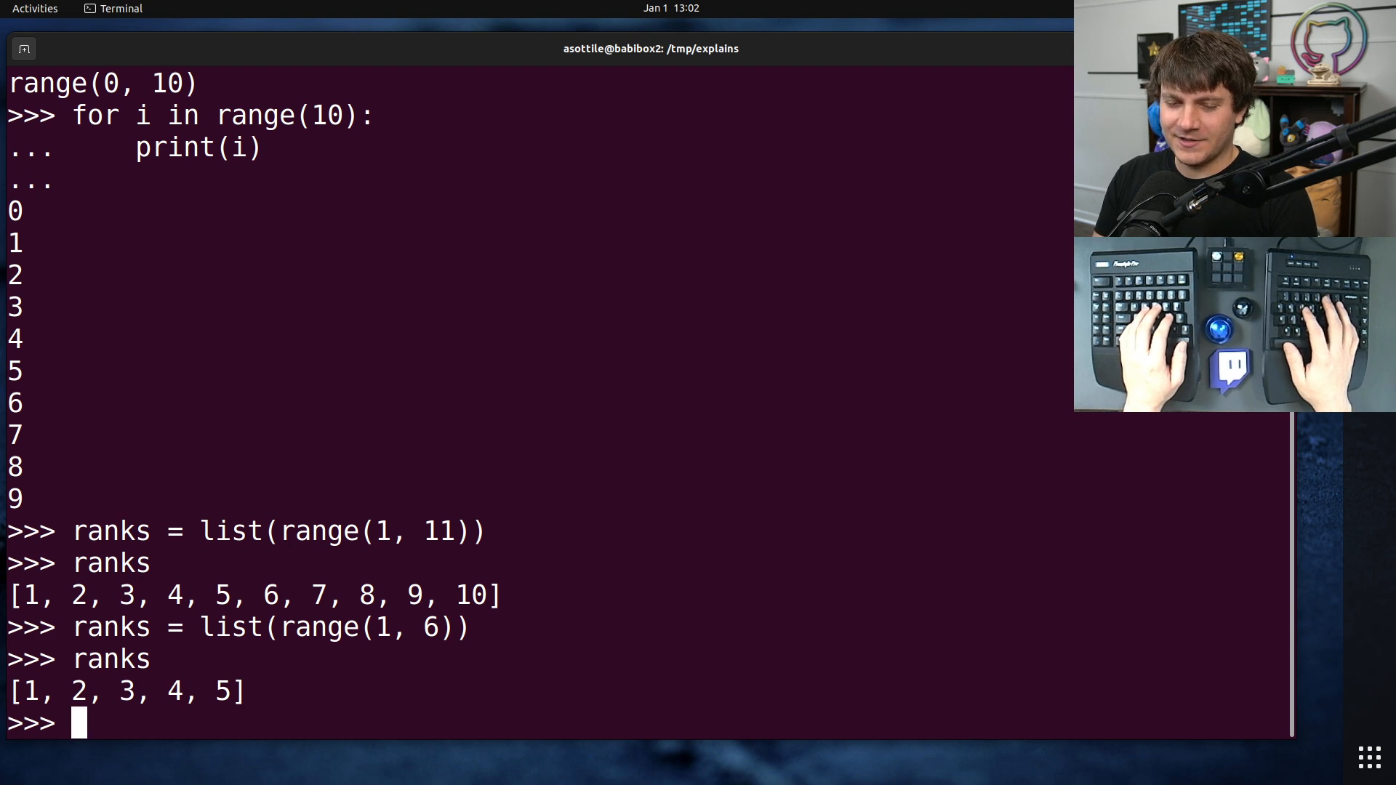
Define colors as ['red', 'orange', 'yellow', 'green', 'blue']
{"action": "type", "text": "people"}
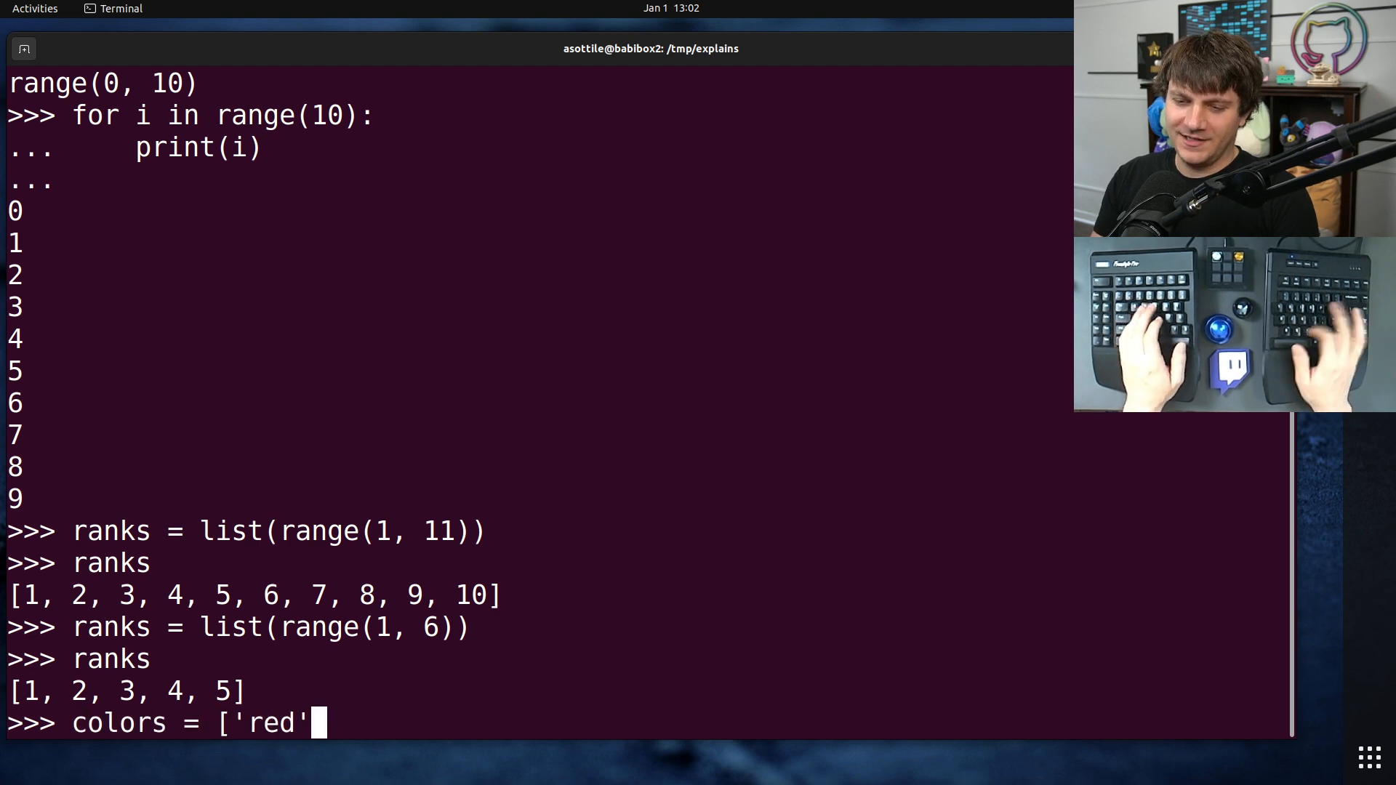
{"action": "type", "text": ", 'orange', 'yello"}
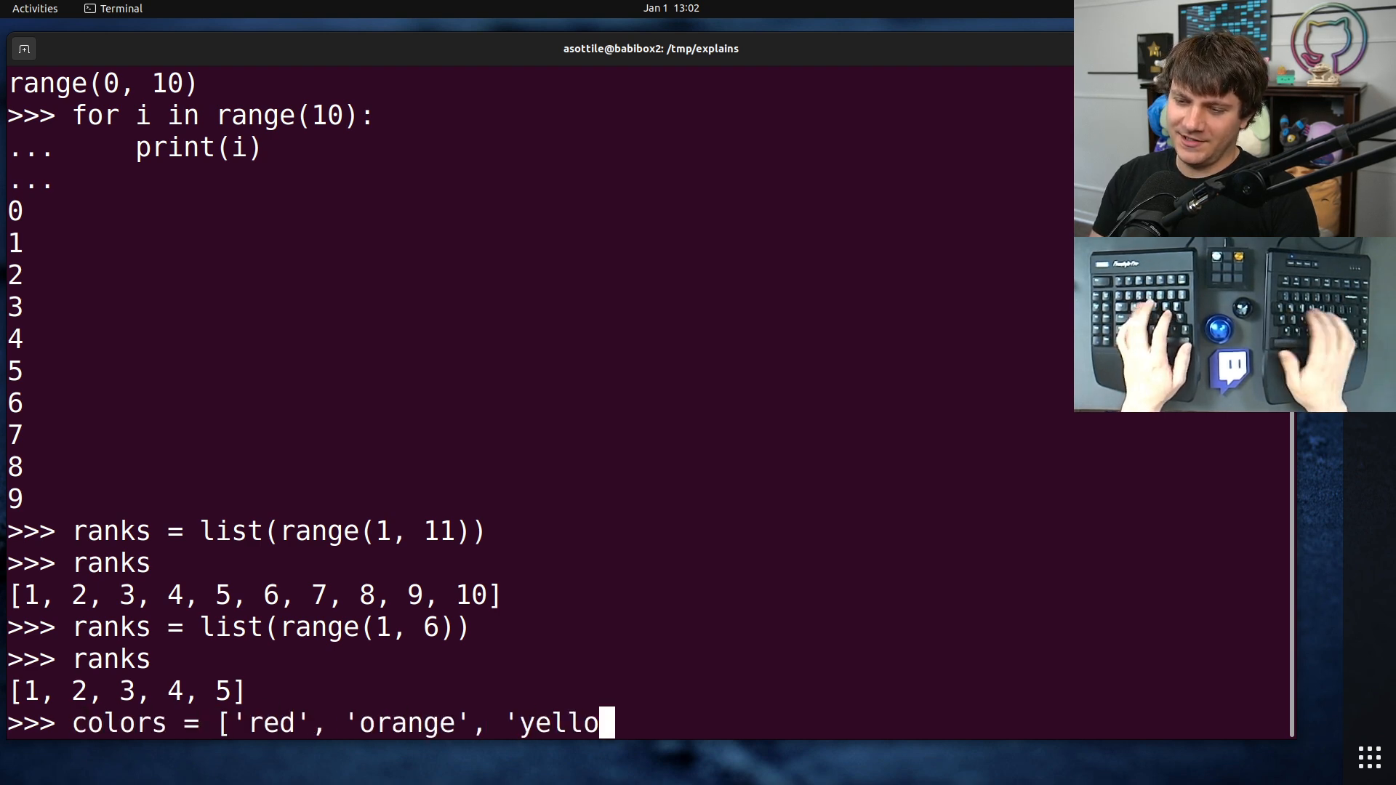
{"action": "type", "text": "w', 'green', 'blue']"}
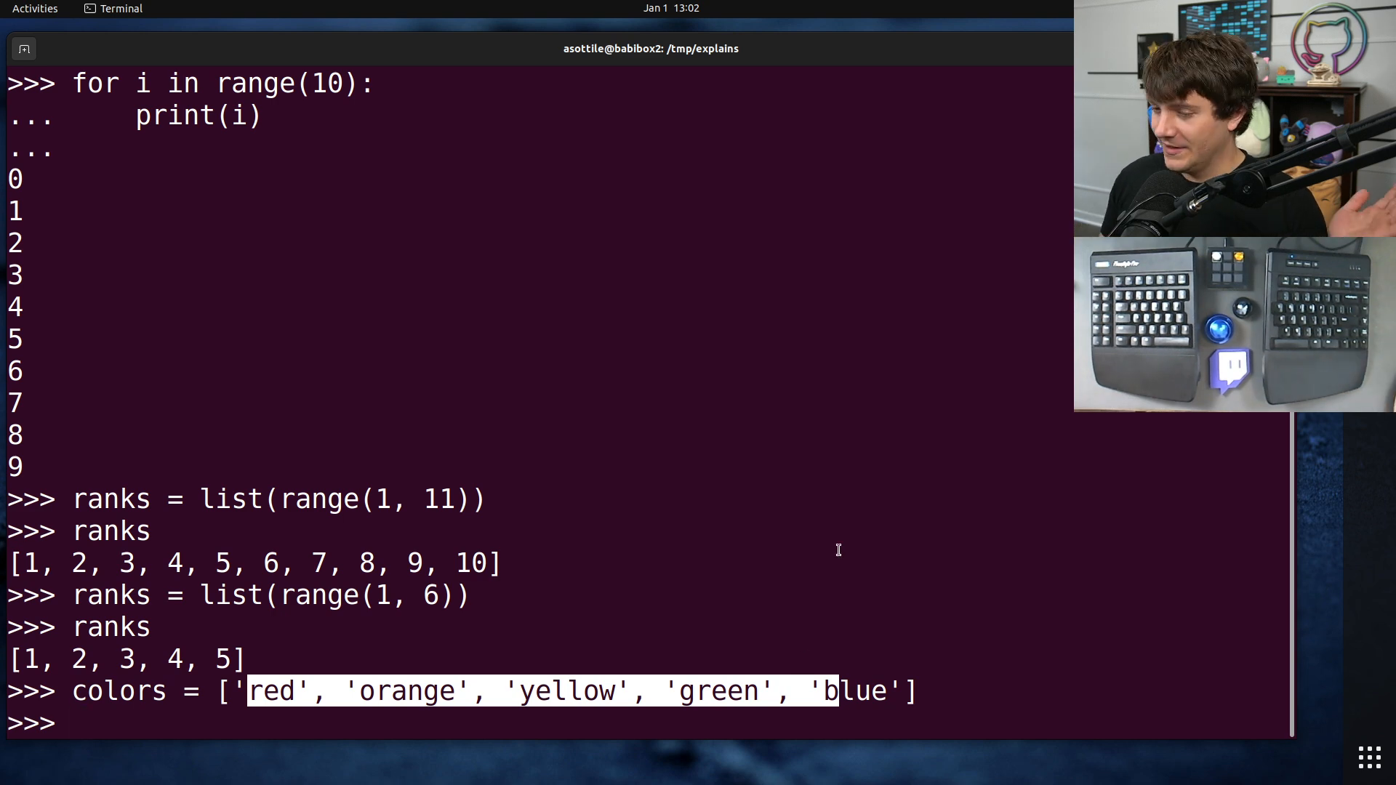
{"action": "mouse_move", "coordinate": [685, 658]}
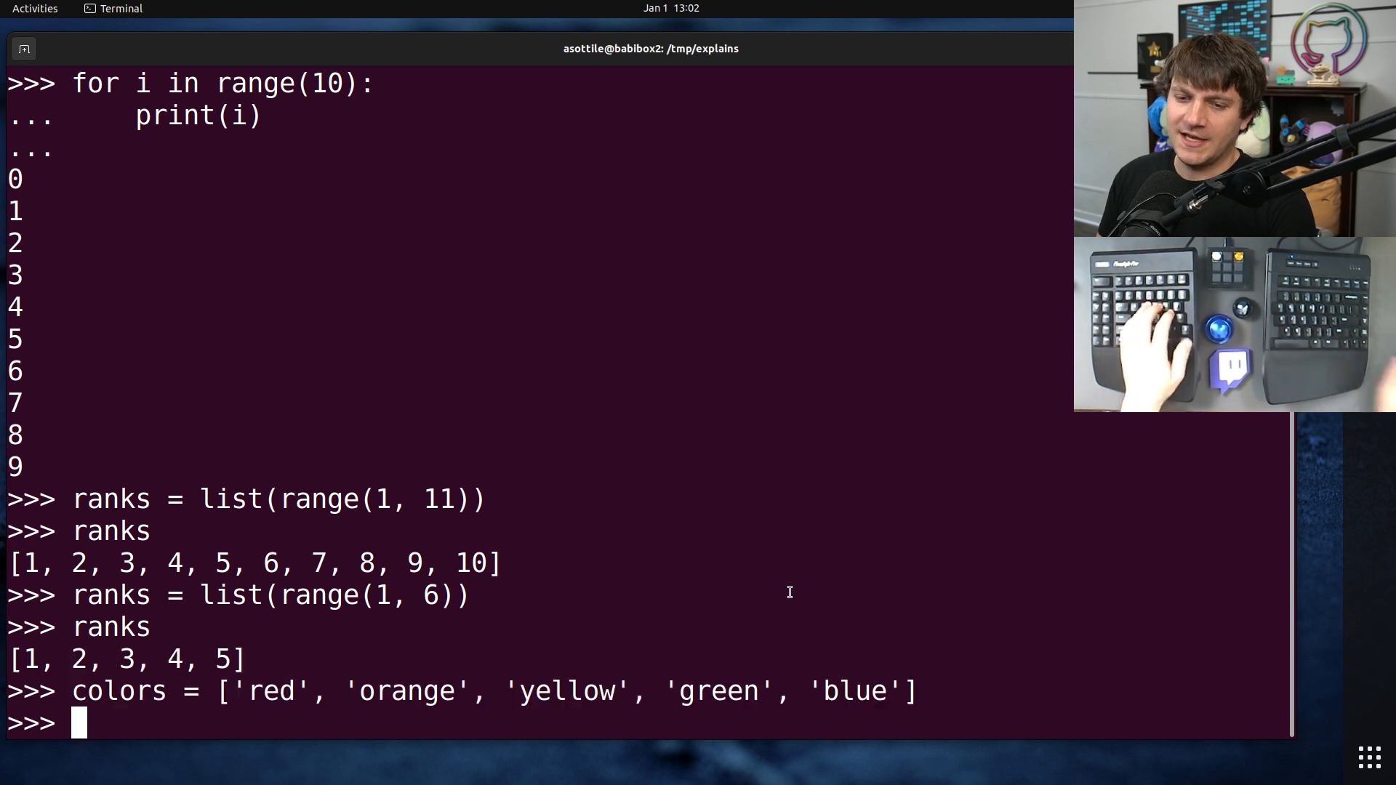
Evaluate zip(ranks, colors) and its list of tuples, plus a three-way zip with colors twice
{"action": "type", "text": "zip"}
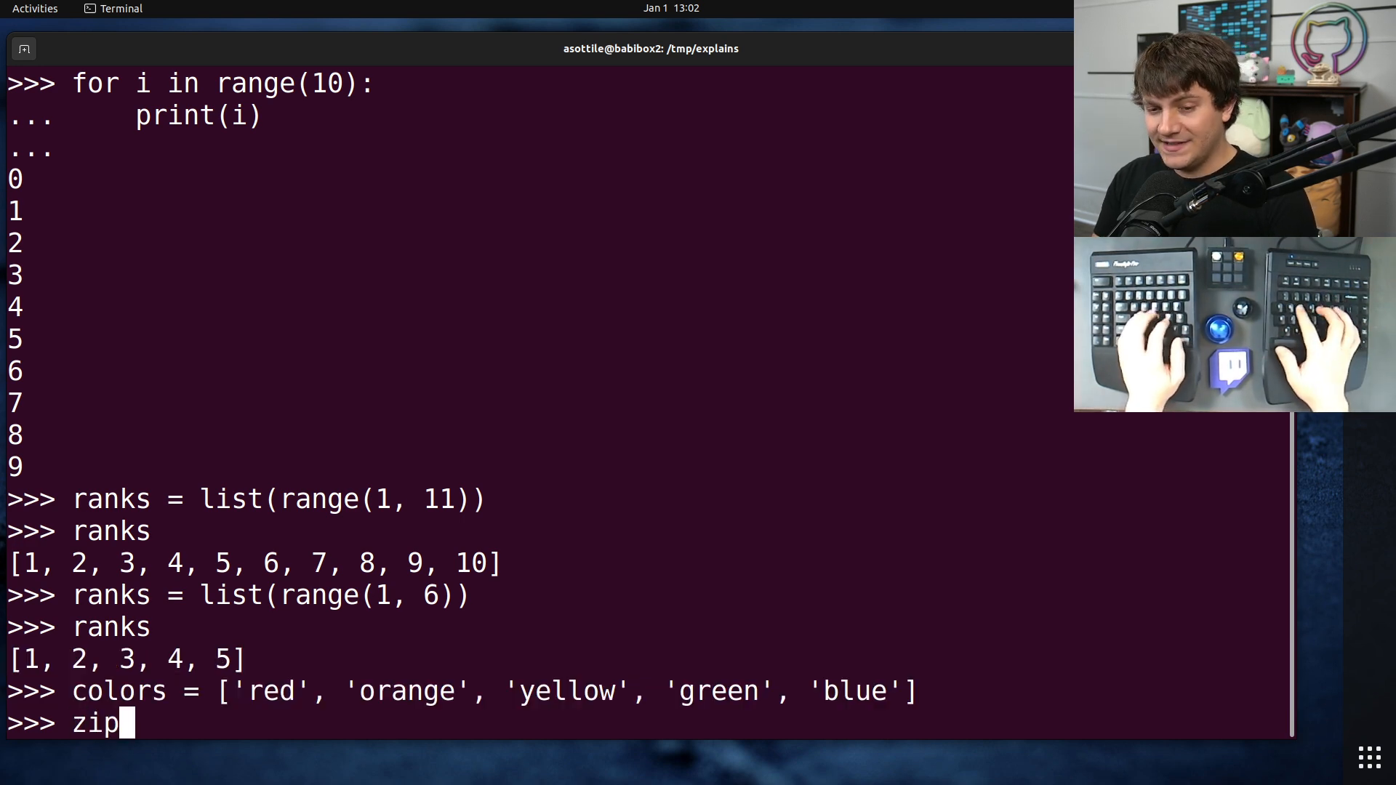
{"action": "type", "text": "(ranks, colors"}
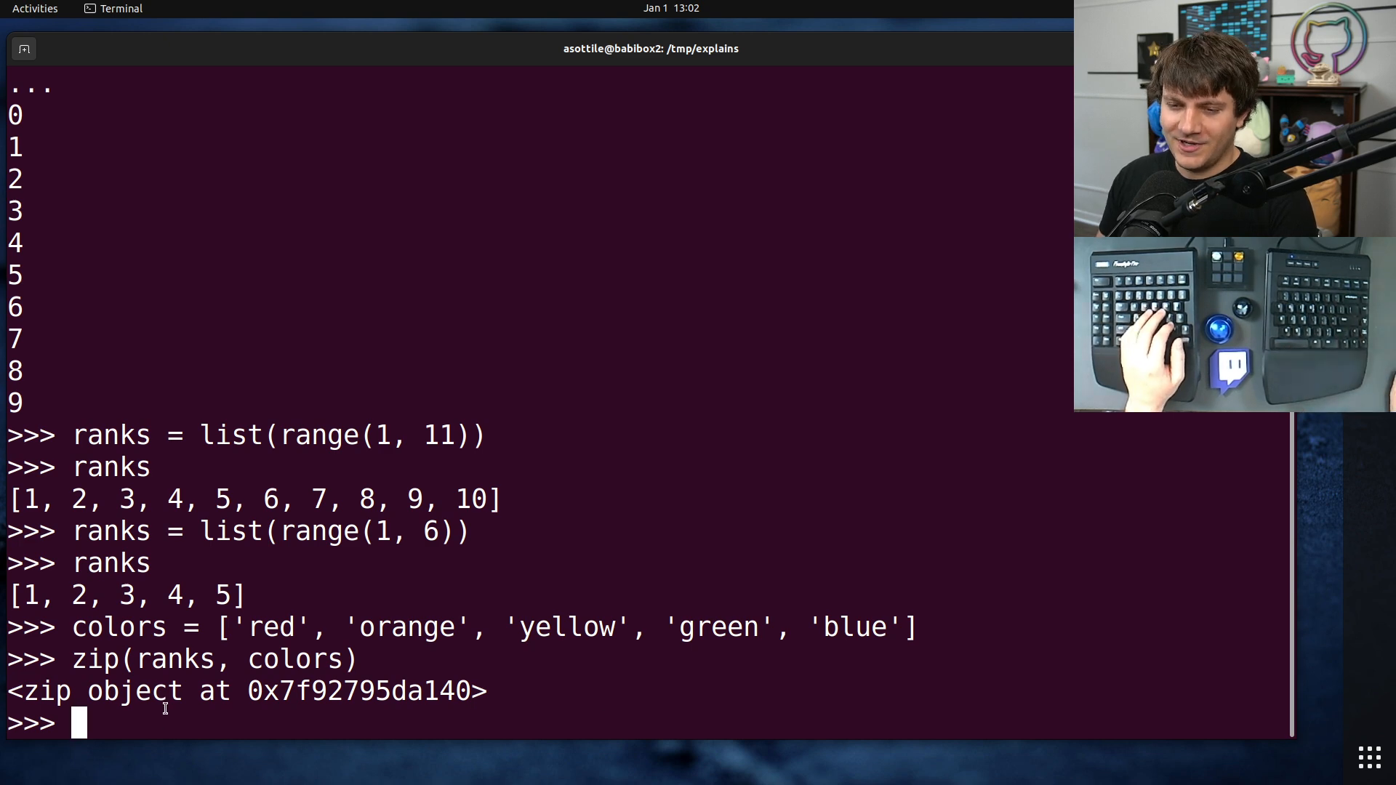
{"action": "mouse_move", "coordinate": [488, 666]}
{"action": "type", "text": "list(zip(ranks, colors"}
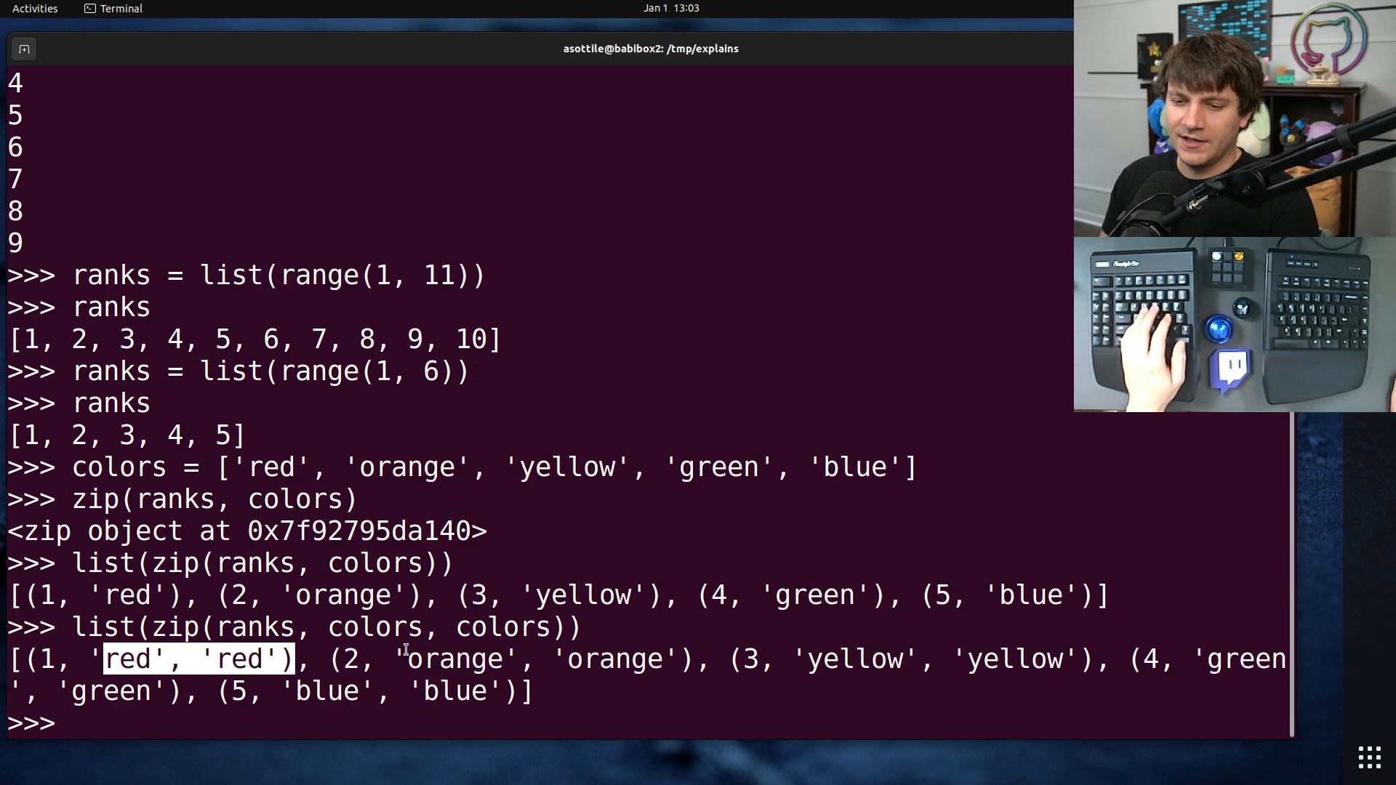
{"action": "type", "text": "for idx,"}
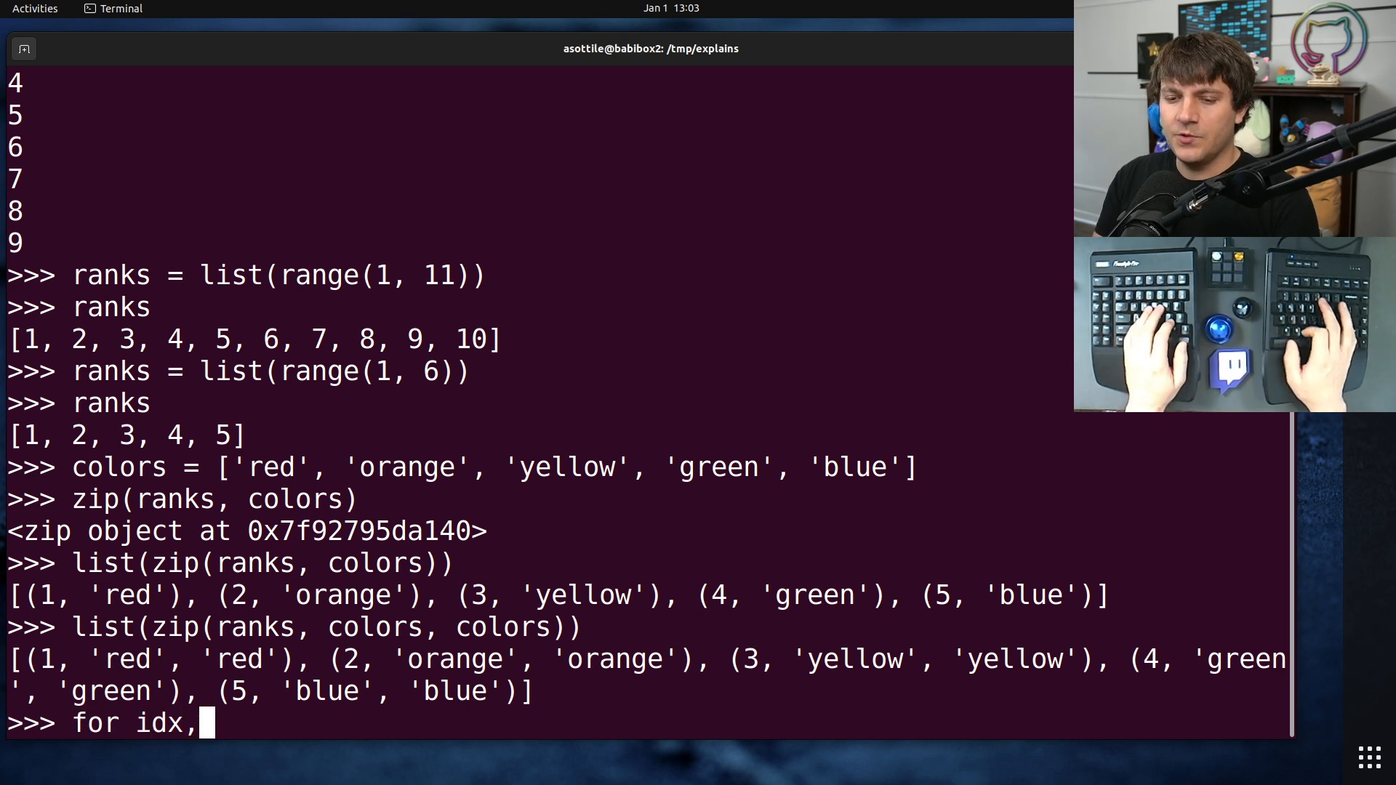
Loop over zip(ranks, colors) printing f'{idx=} {color=}', then append 'violet' to colors
{"action": "type", "text": "color"}
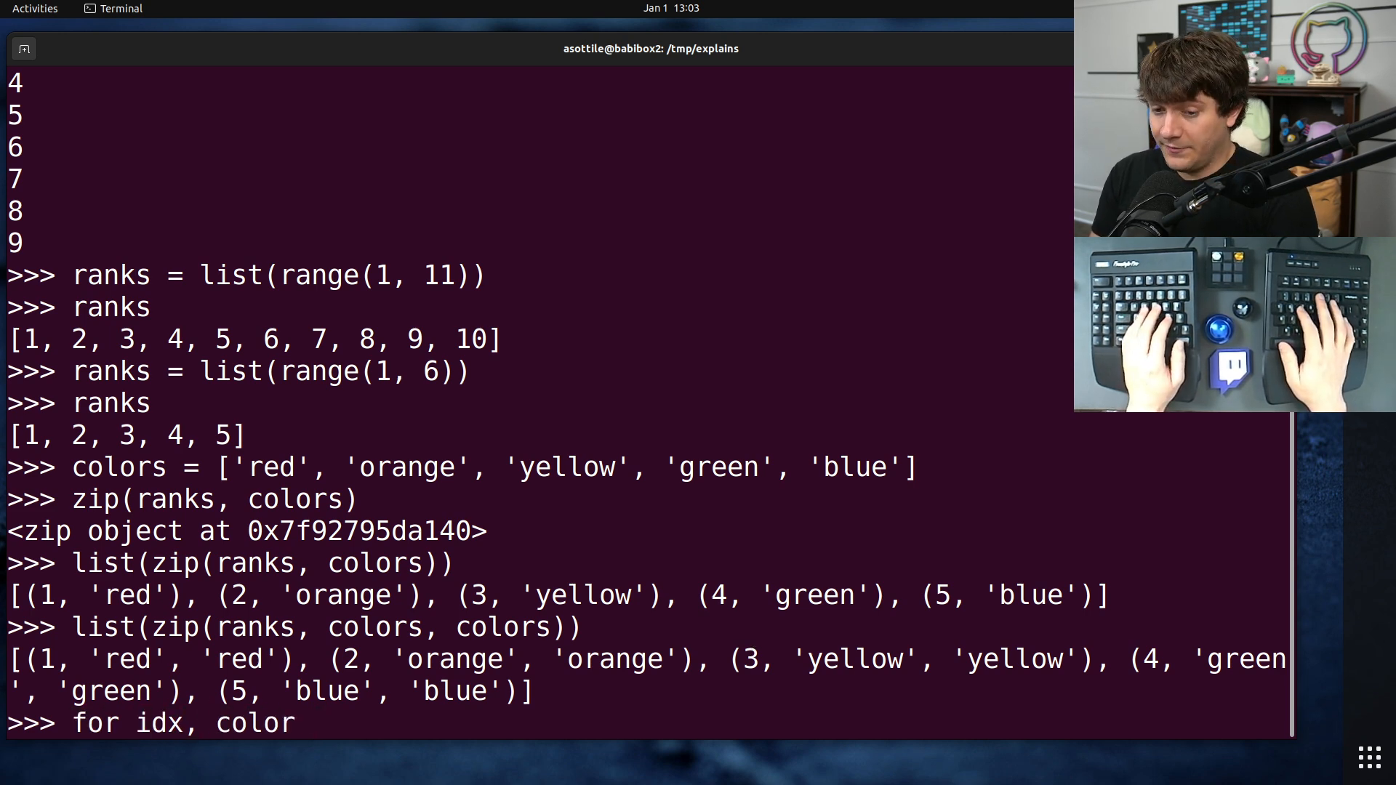
{"action": "type", "text": "zip(ranks, colors):"}
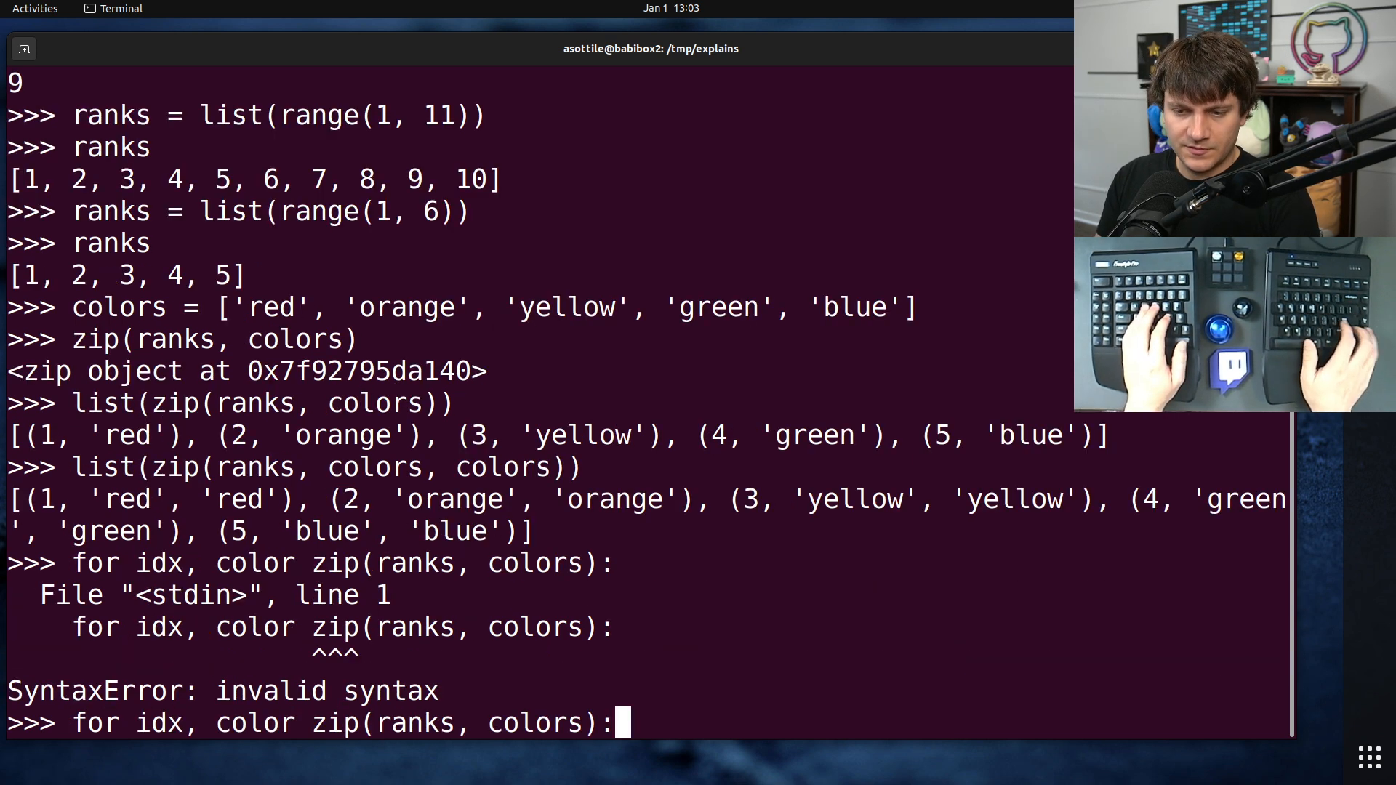
{"action": "type", "text": "in"}
{"action": "type", "text": "print("}
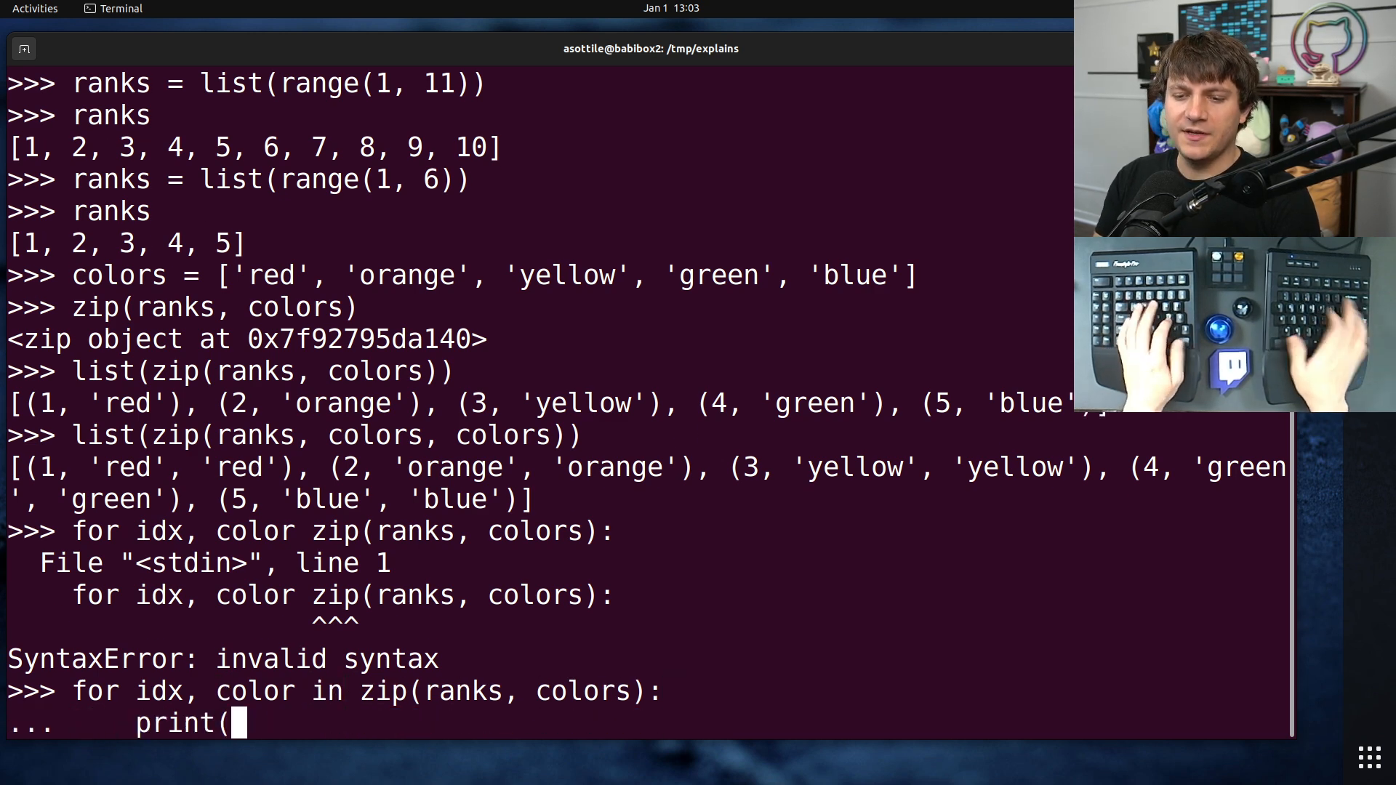
{"action": "type", "text": "f'{idx=} {color="}
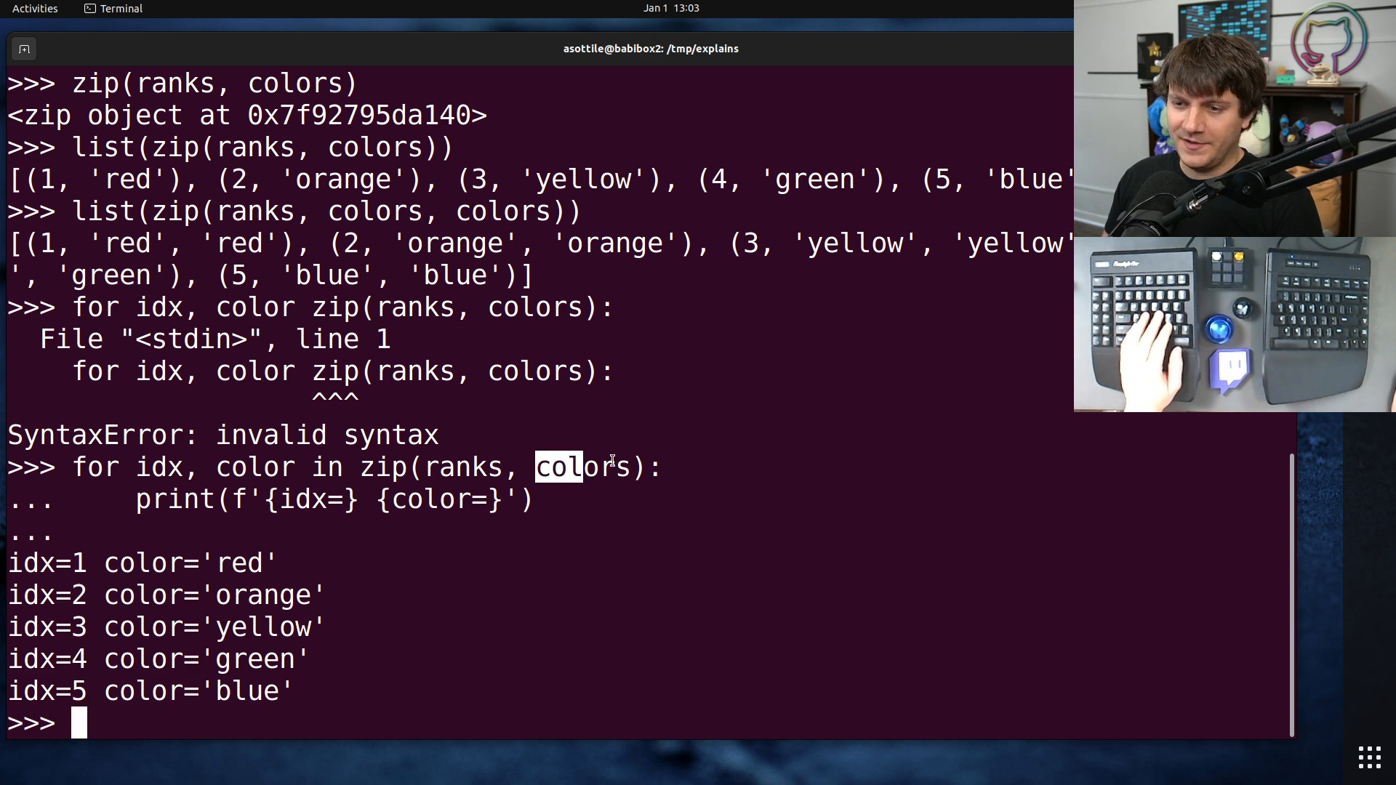
{"action": "type", "text": "colors.append('violet'"}
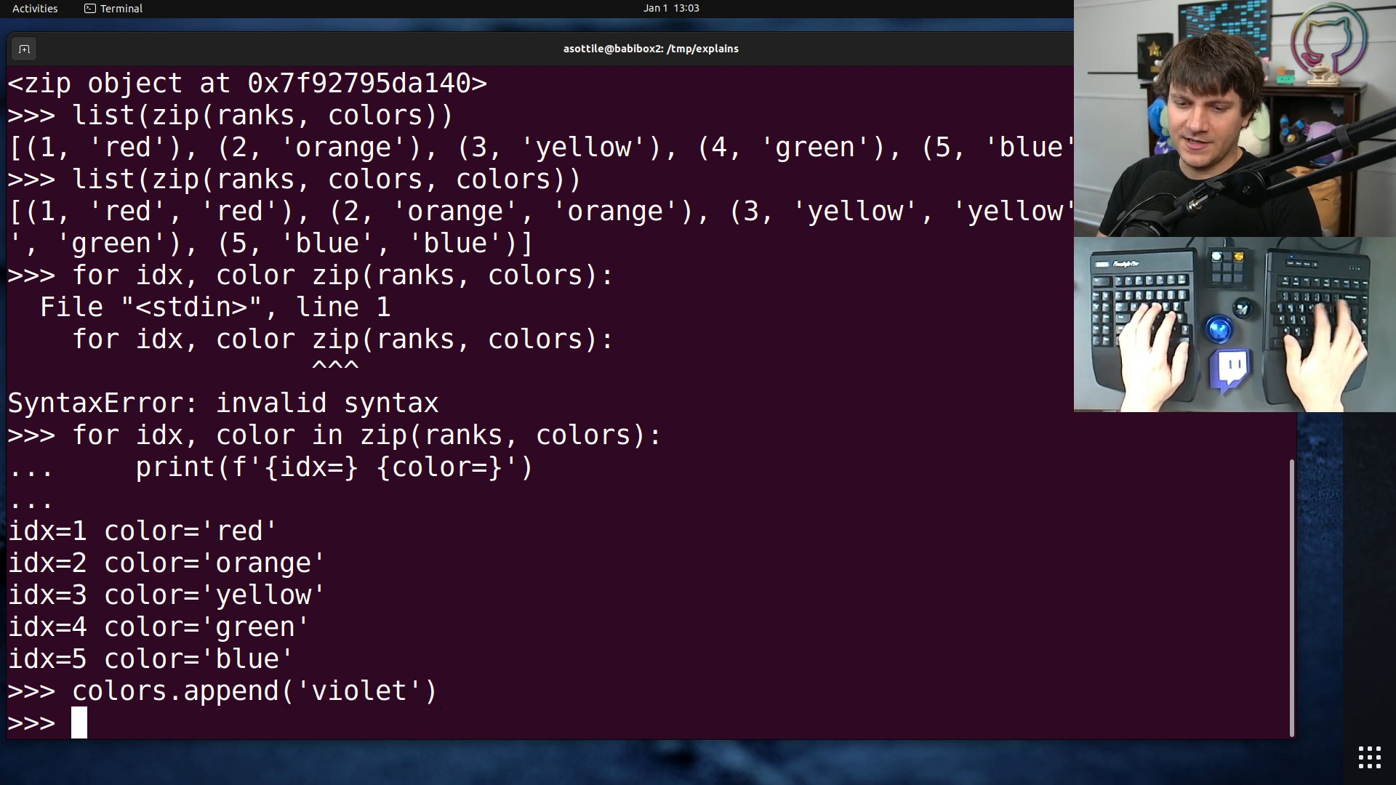
Rerun the zip(ranks, colors) print loop, which still stops at idx=5 despite violet
{"action": "type", "text": "ranks"}
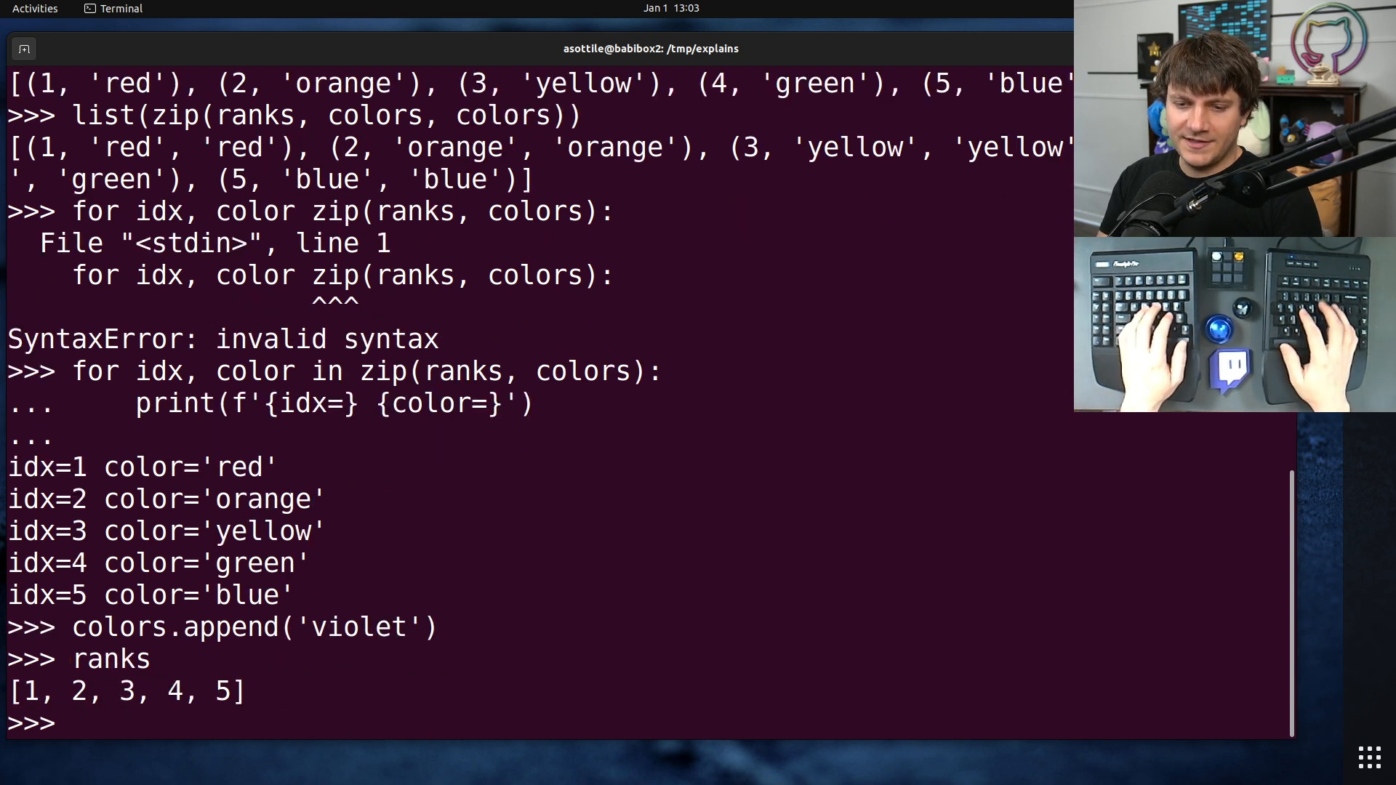
{"action": "type", "text": "colors"}
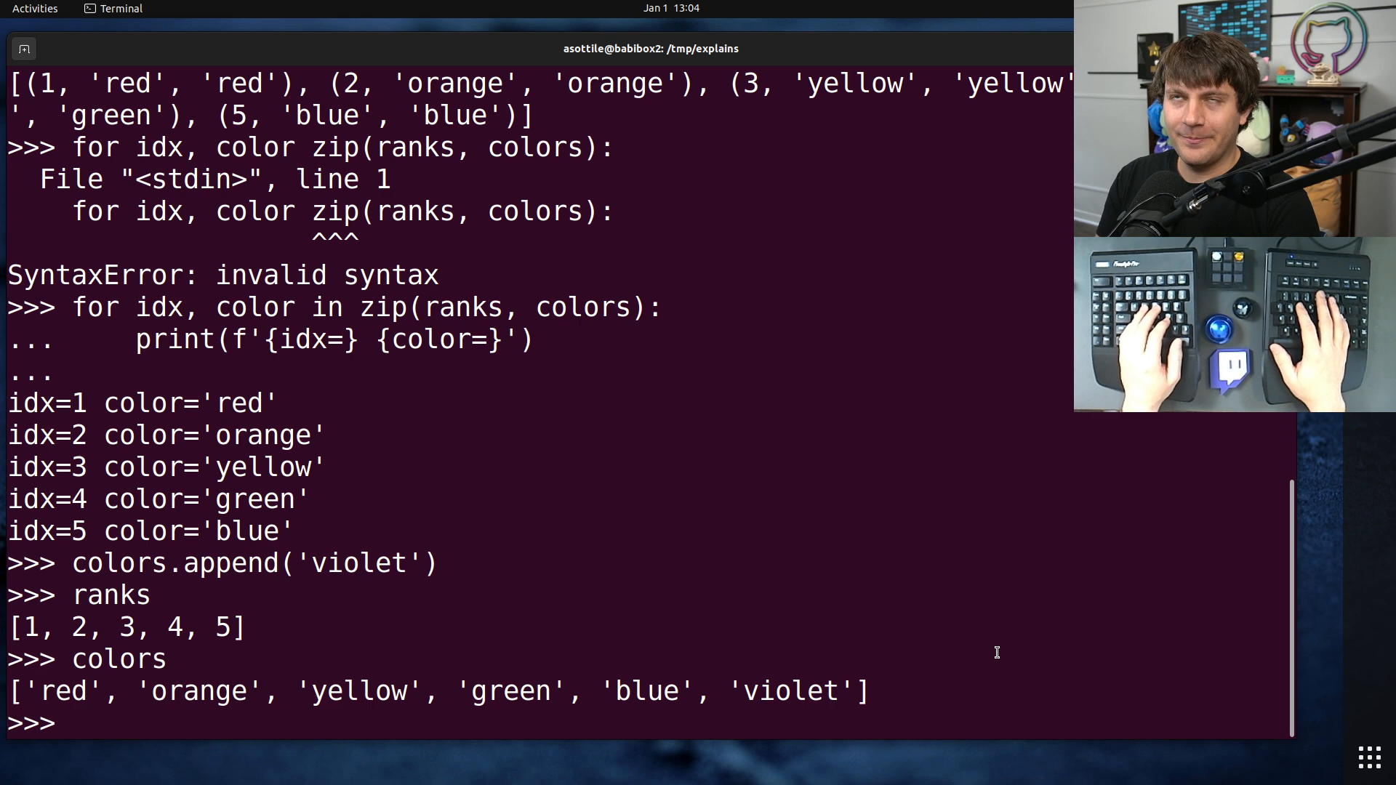
{"action": "type", "text": "fo"}
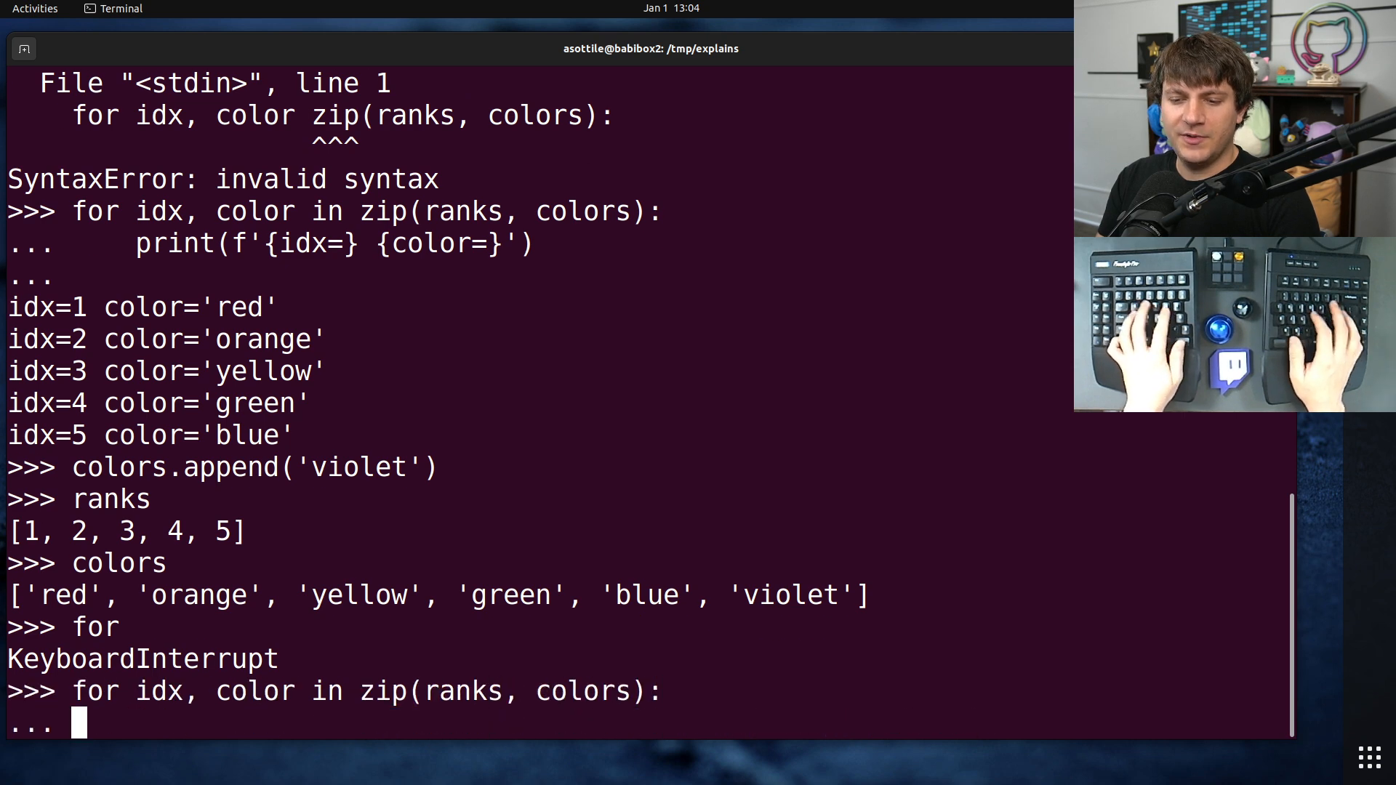
{"action": "type", "text": "print(f'{idx=} {color=}')"}
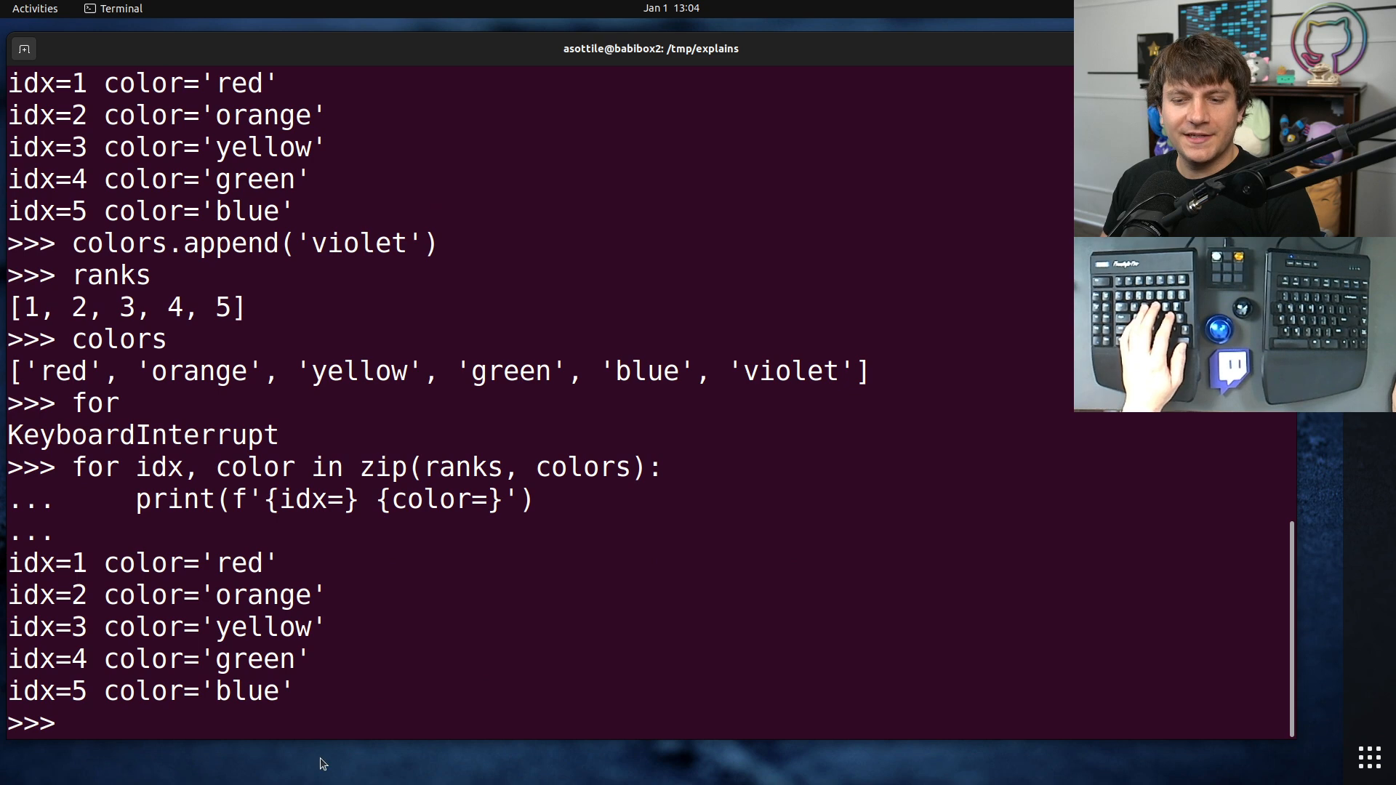
{"action": "double_click", "coordinate": [783, 370]}
{"action": "type", "text": "for idx, color in zip(ranks, colors, strict=True):"}
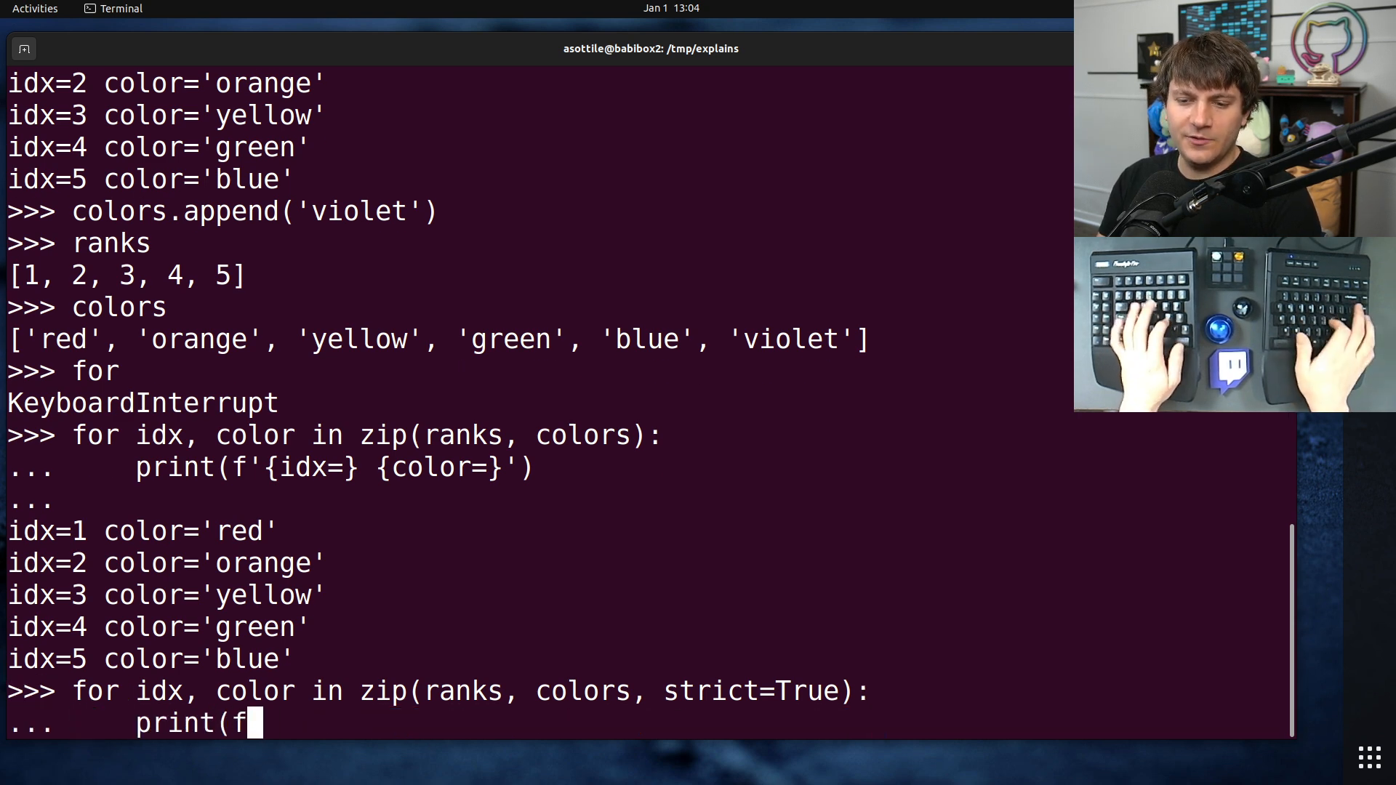
Run the zip loop with strict=True, raising ValueError that argument 2 is longer than argument 1
{"action": "type", "text": "'{idx=}"}
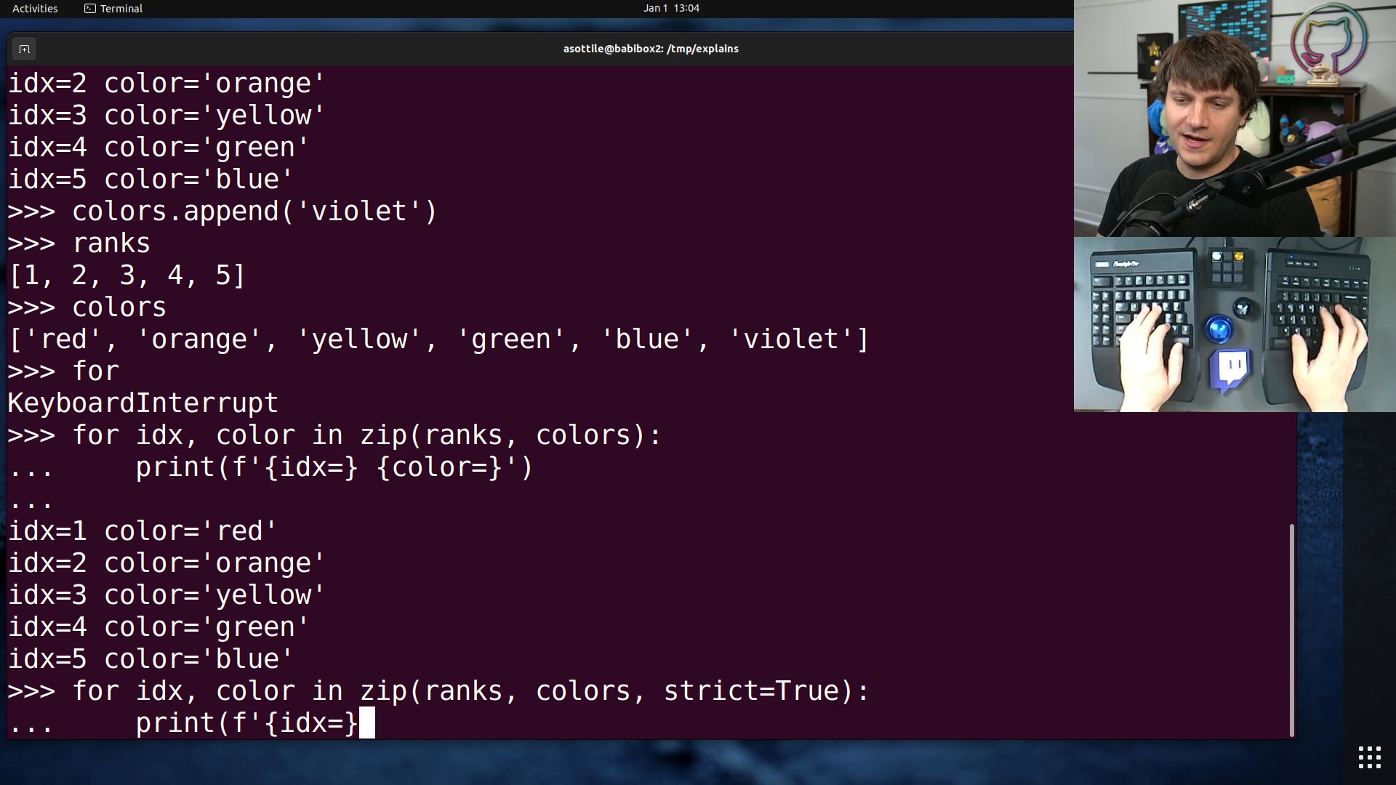
{"action": "type", "text": "{color=}')"}
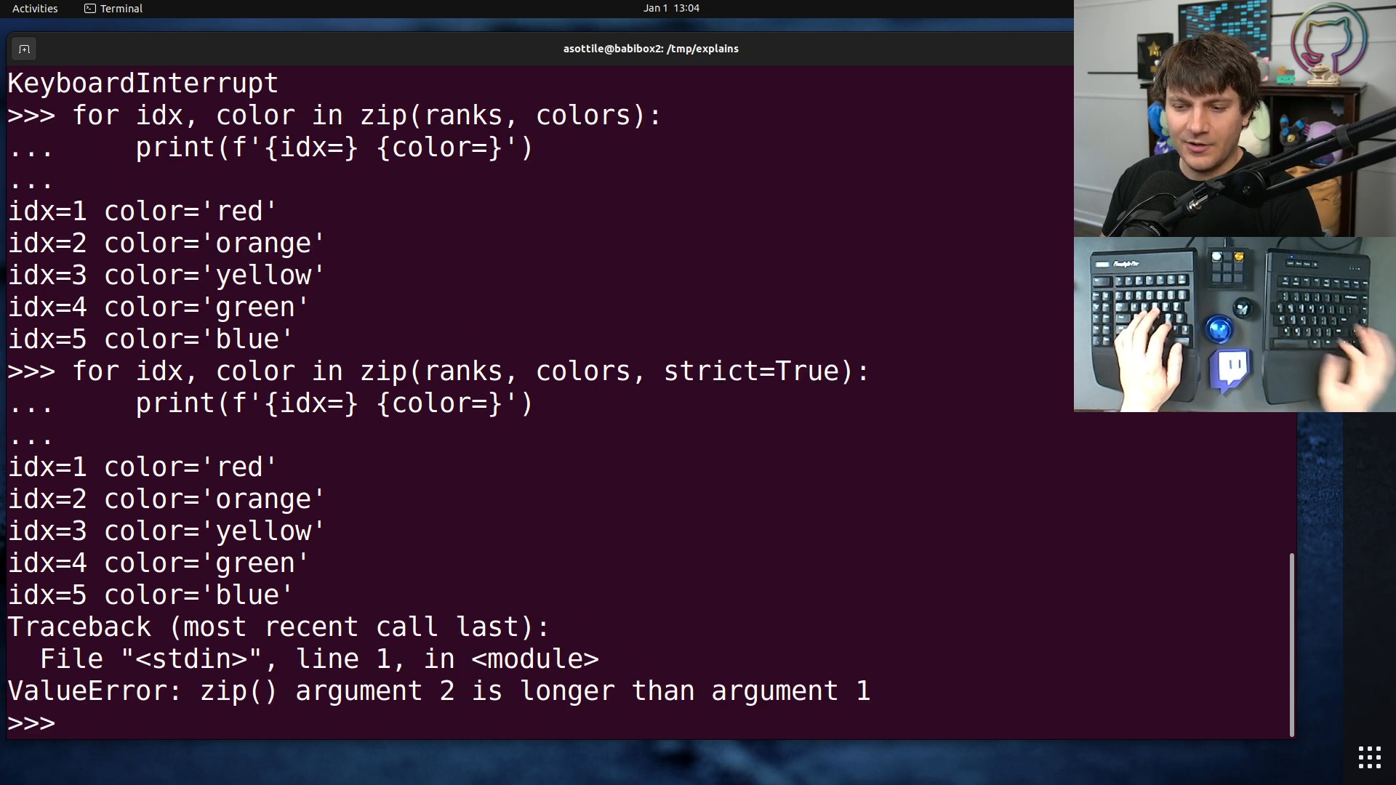
{"action": "left_click_drag", "start_coordinate": [8, 467], "coordinate": [294, 594]}
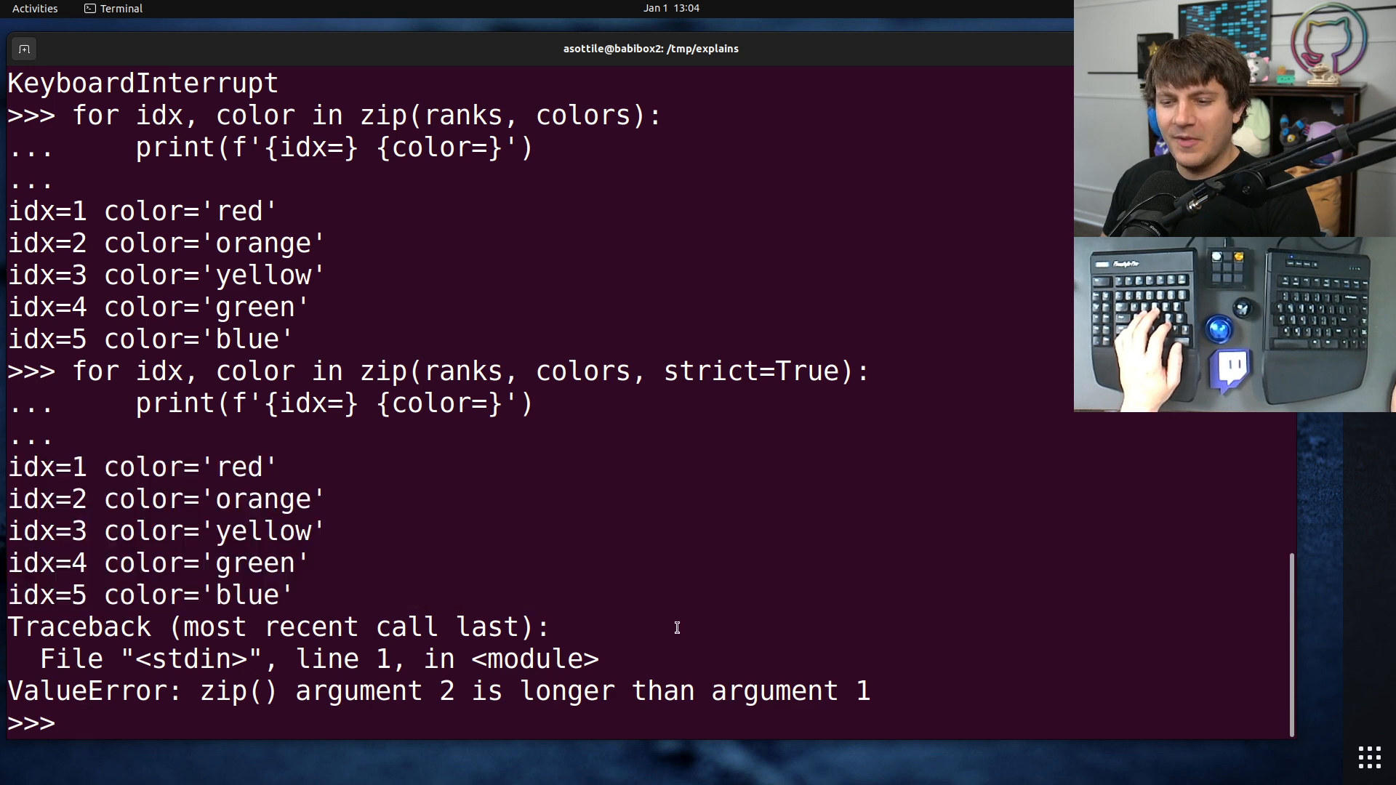
{"action": "left_click_drag", "start_coordinate": [7, 625], "coordinate": [873, 689]}
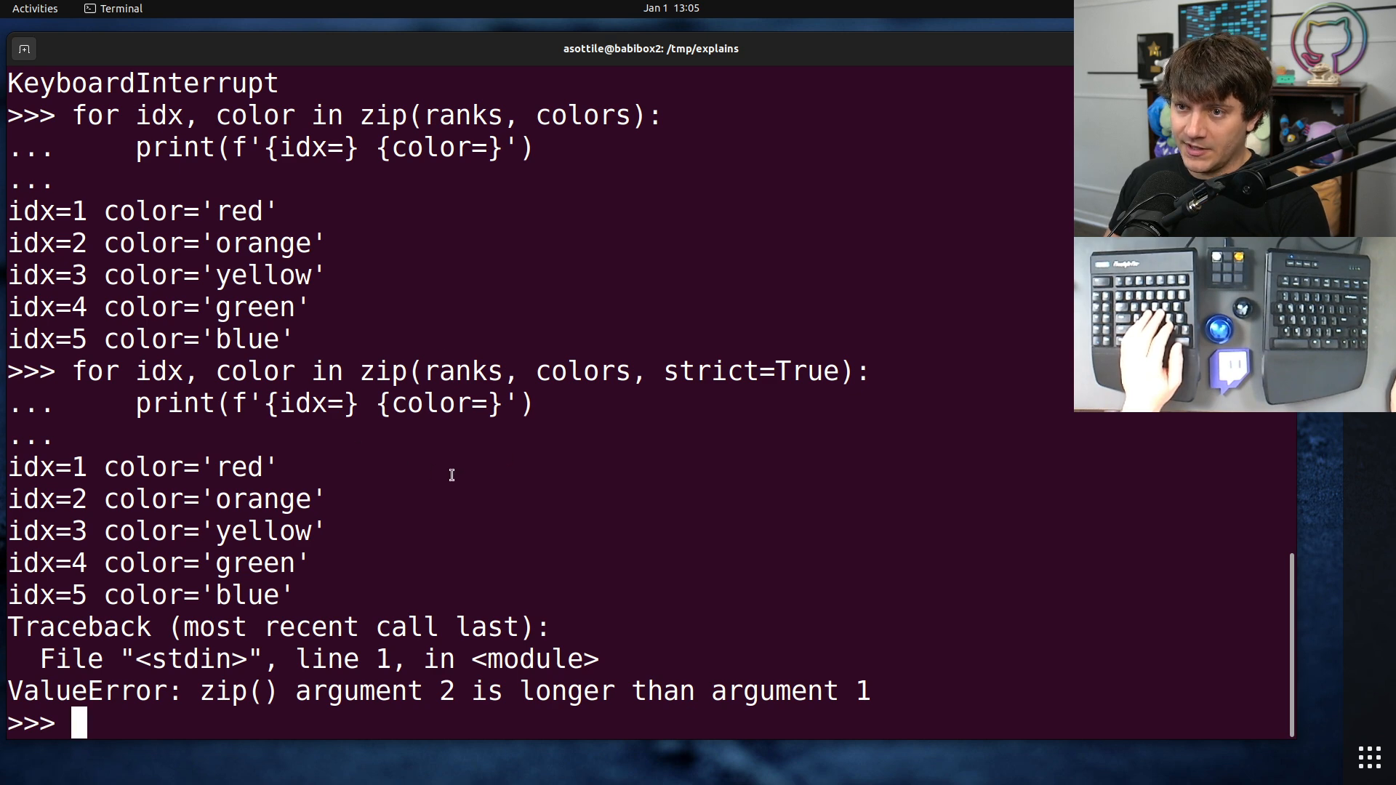
{"action": "mouse_move", "coordinate": [171, 306]}
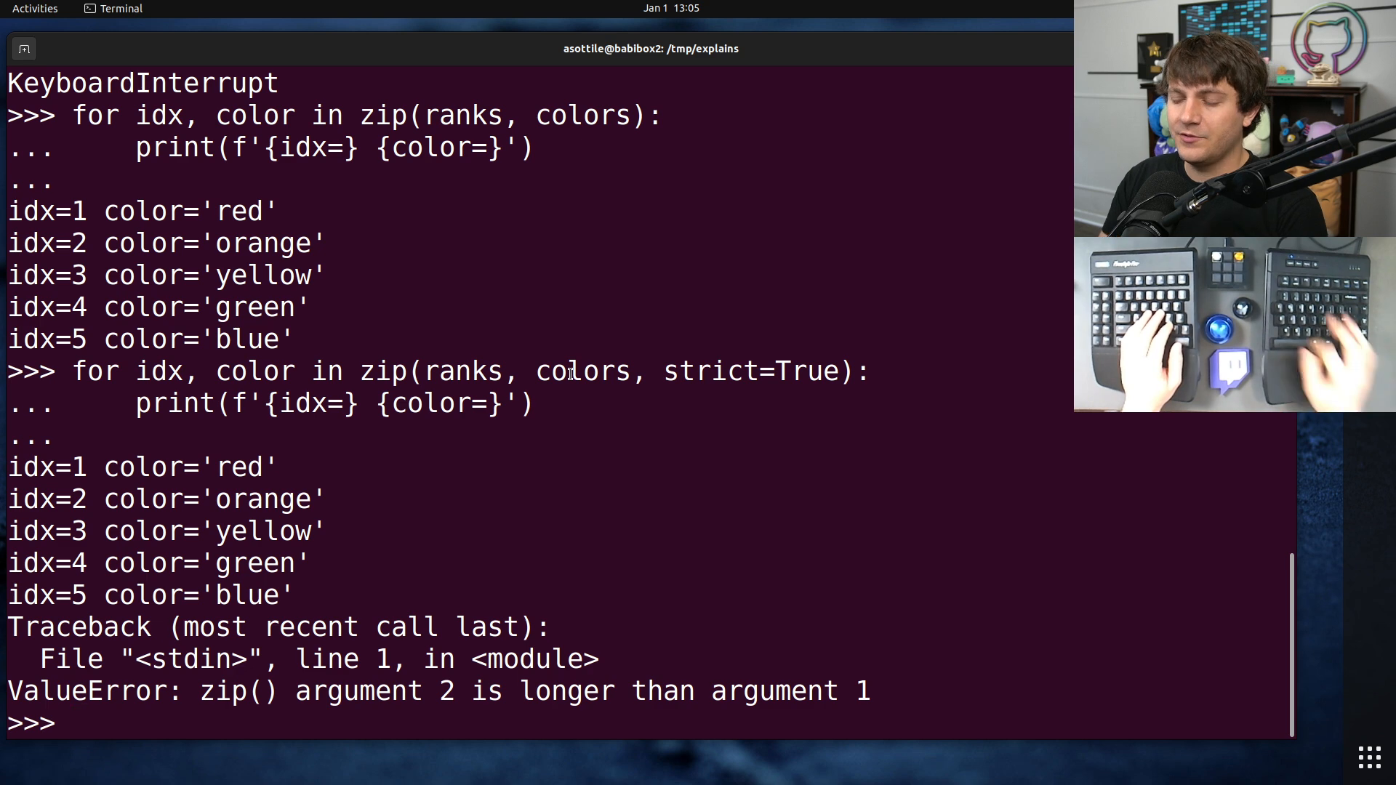
Import itertools into the REPL session
{"action": "type", "text": "im"}
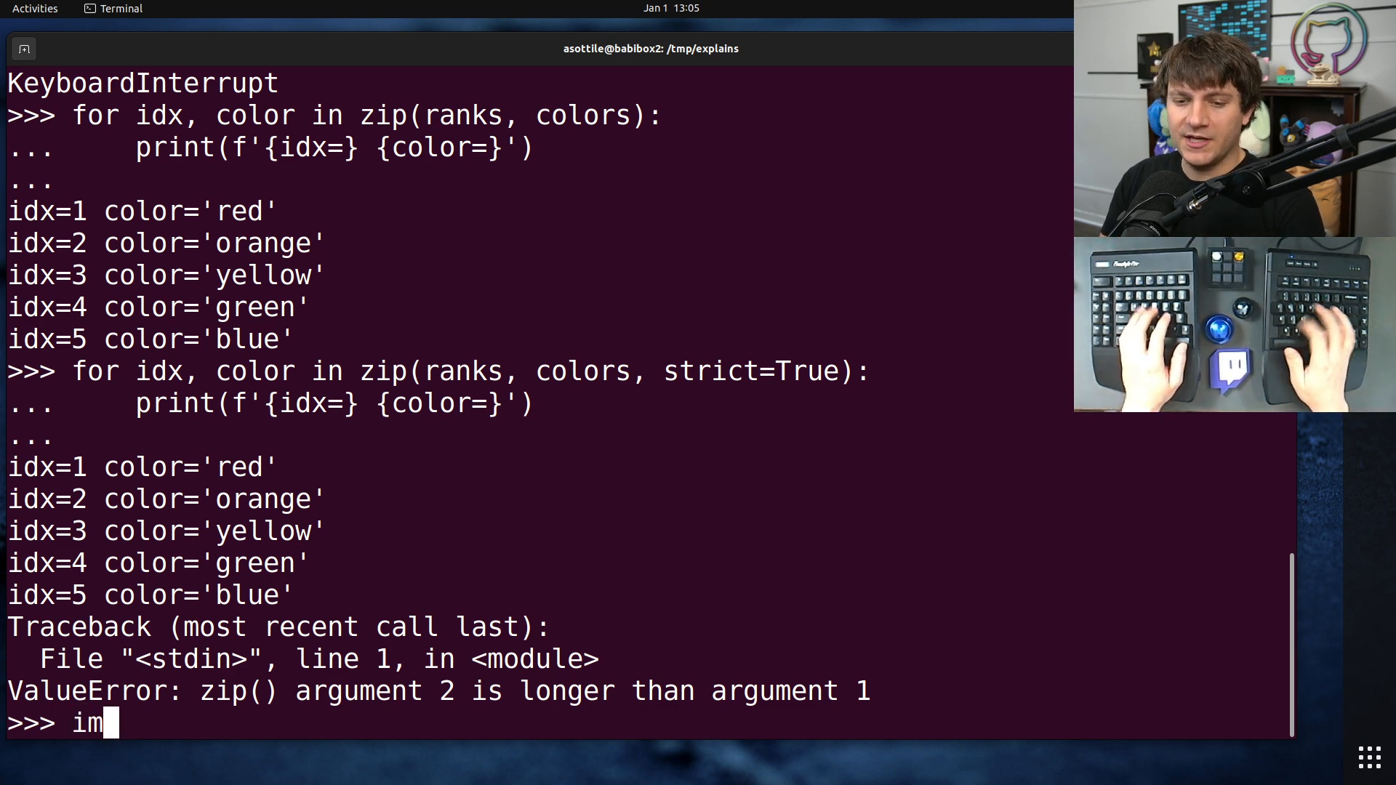
{"action": "type", "text": "port itertools"}
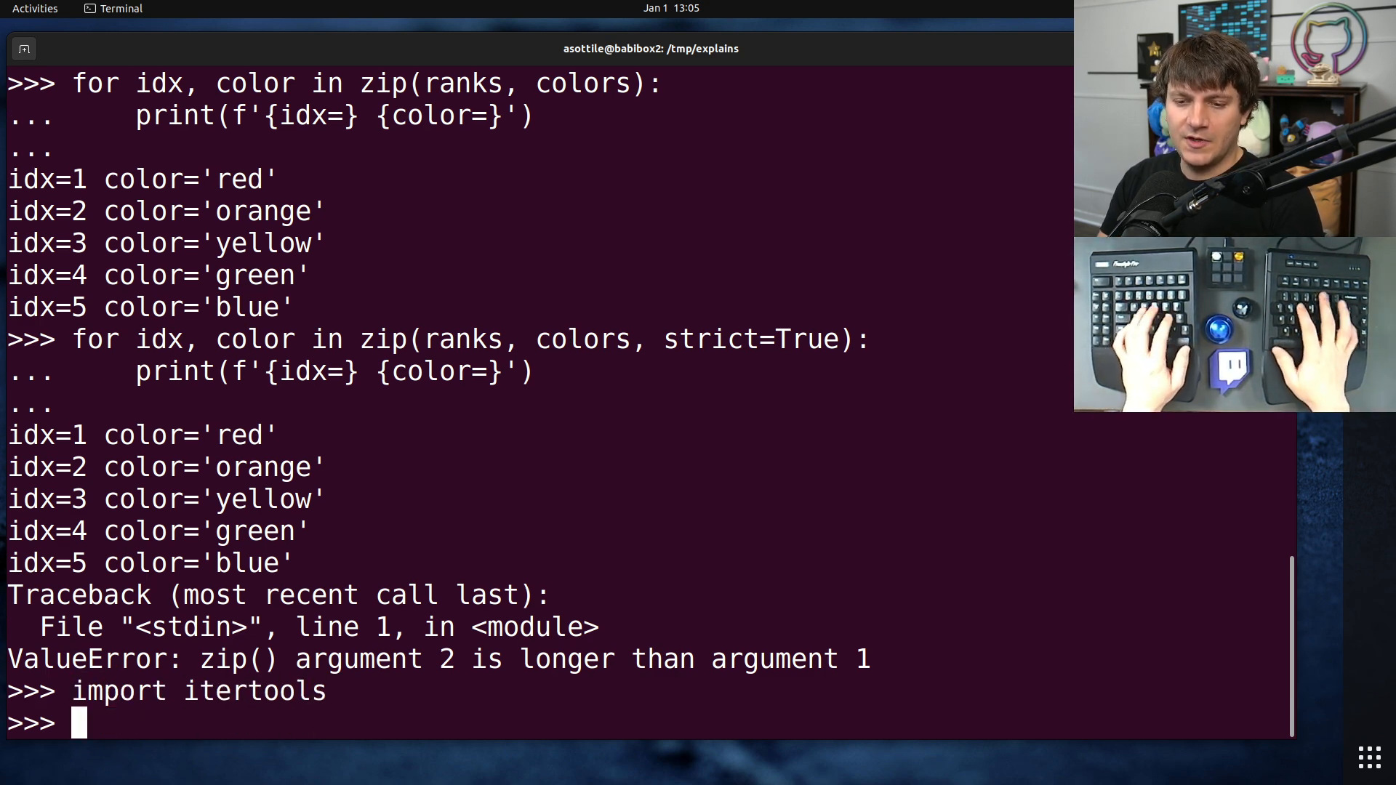
{"action": "type", "text": "fro iu"}
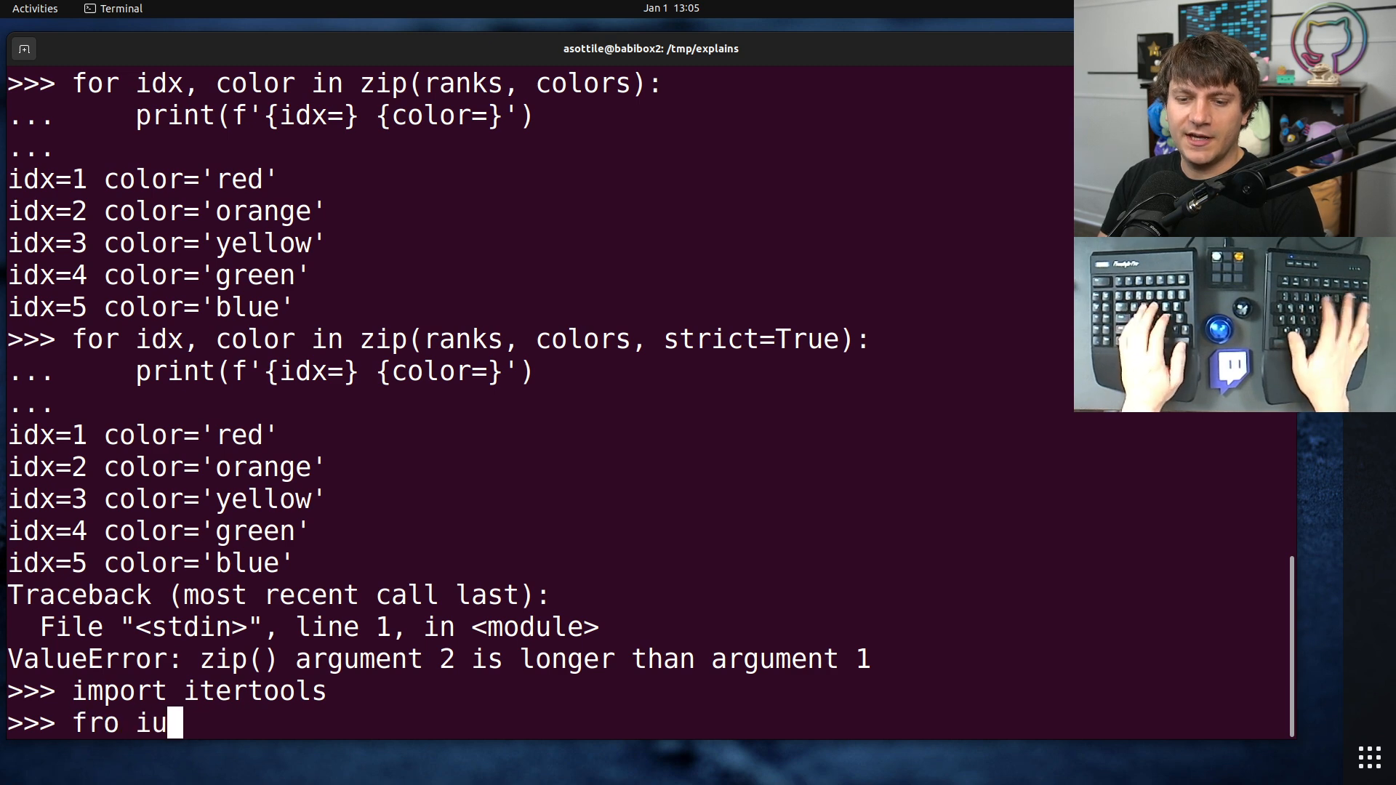
Loop with itertools.zip_longest(ranks, colors) printing pairs, so violet shows idx=None
{"action": "type", "text": "for idx, color in itertools."}
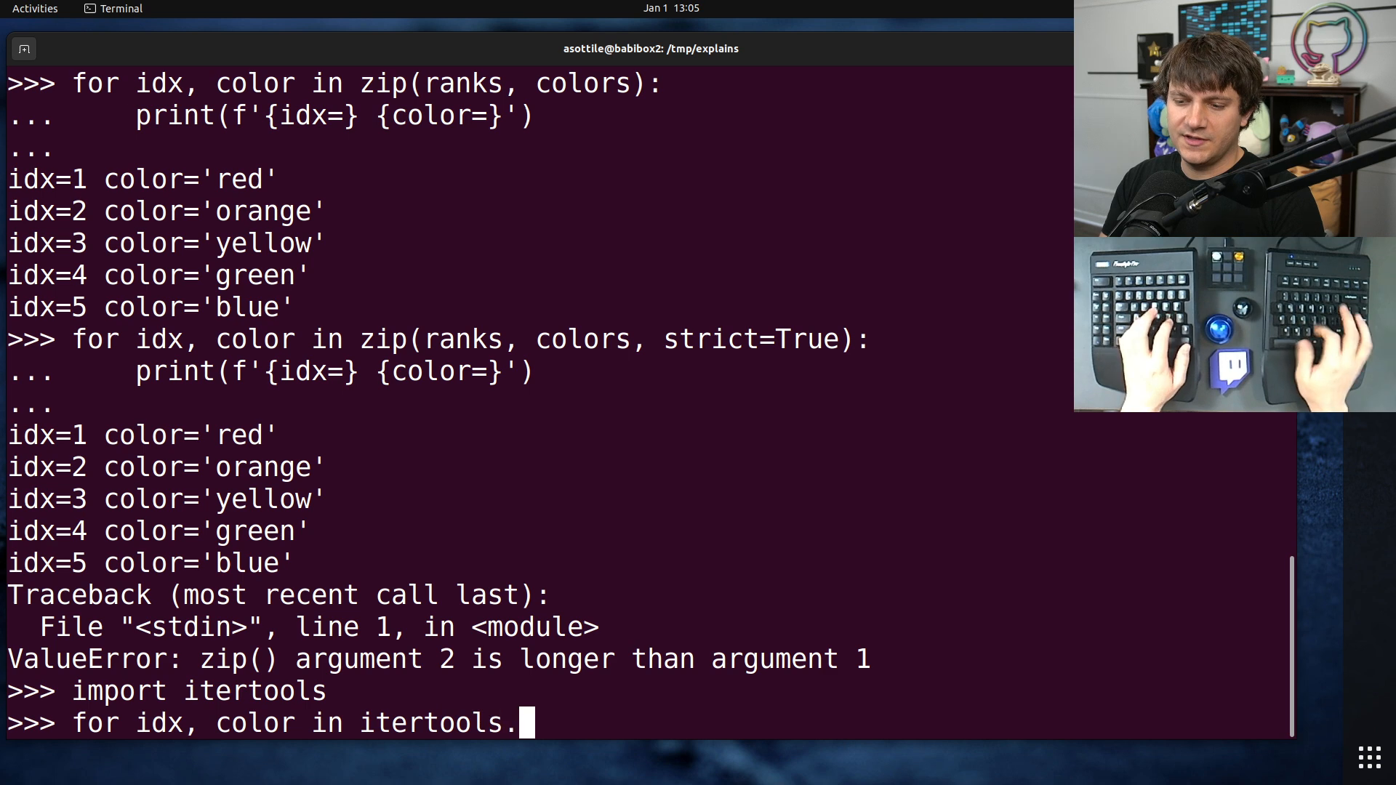
{"action": "type", "text": "zip_longest(rank"}
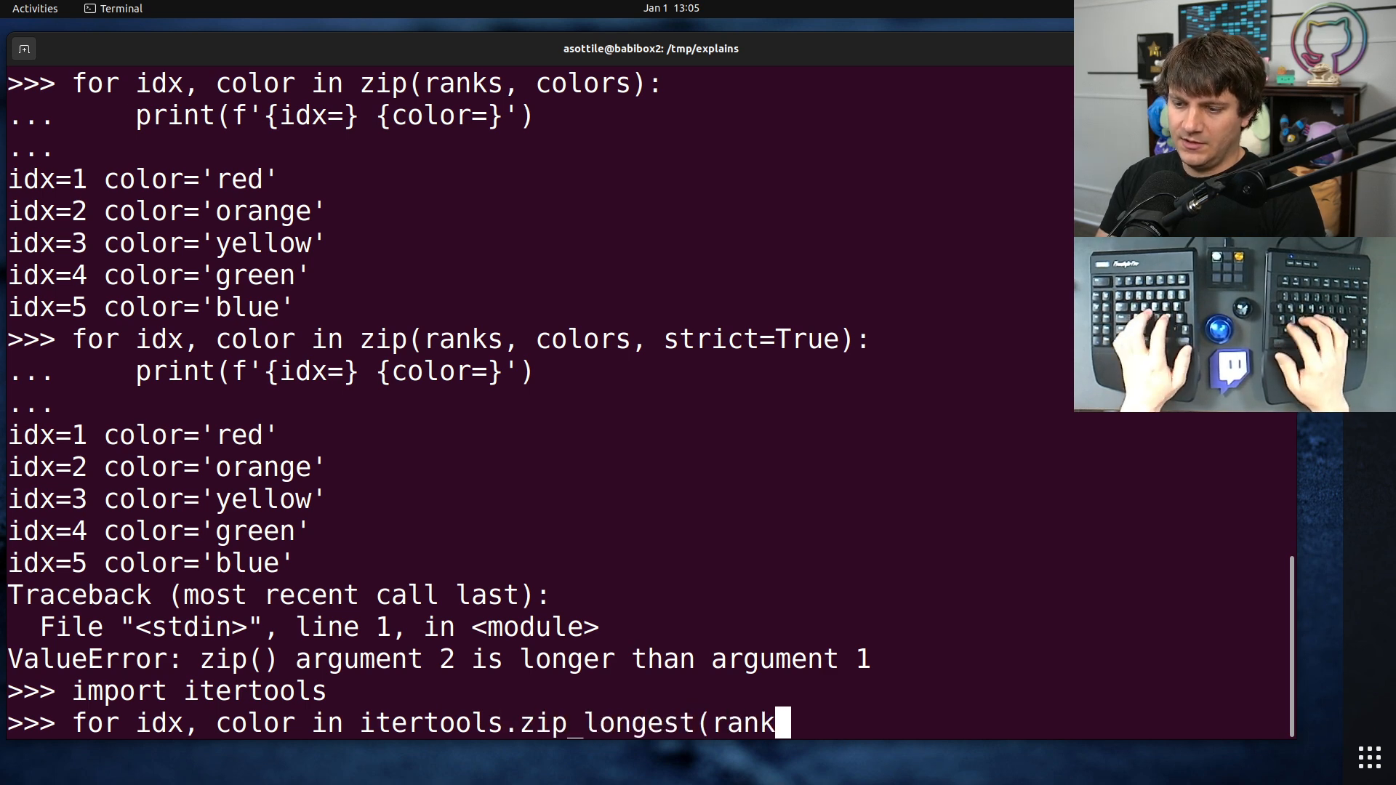
{"action": "type", "text": "s, colors):"}
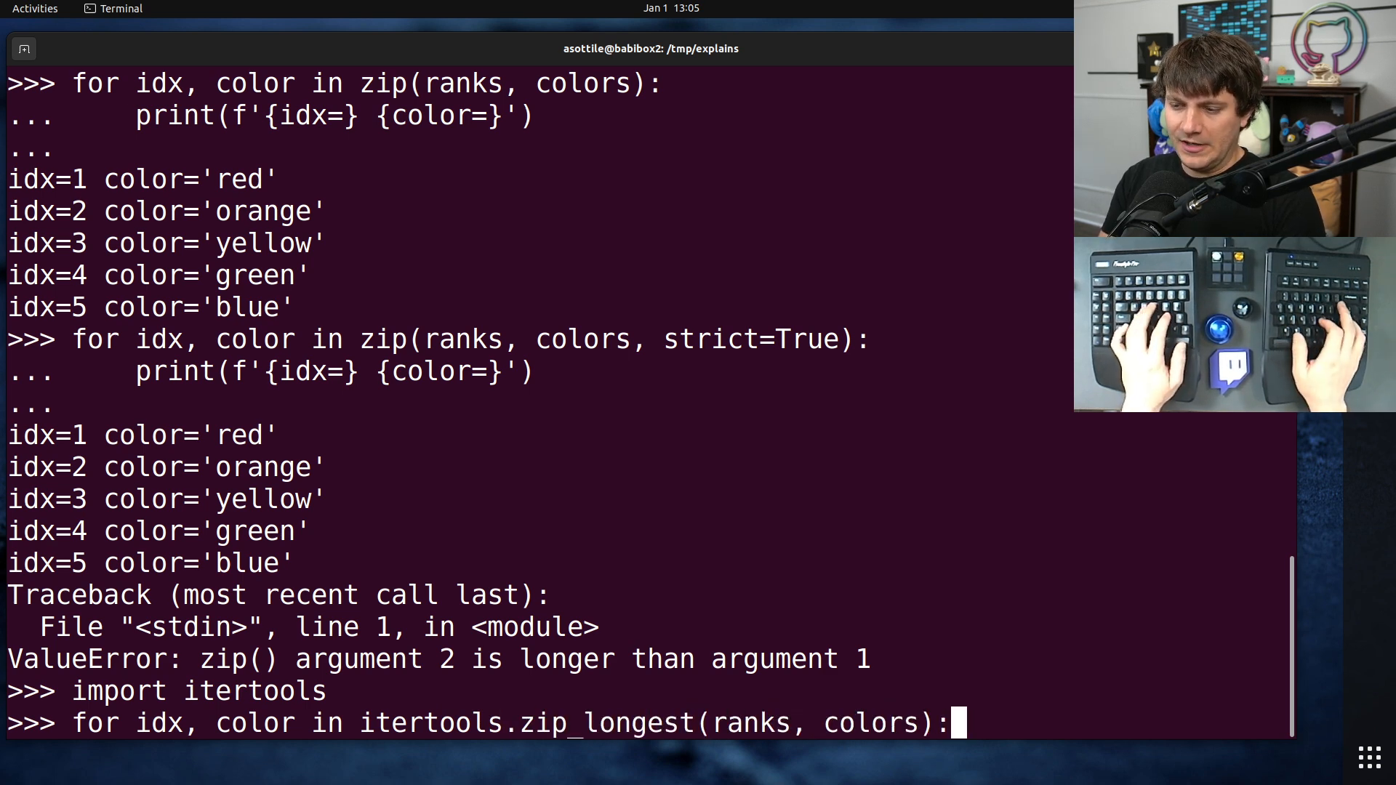
{"action": "type", "text": "print"}
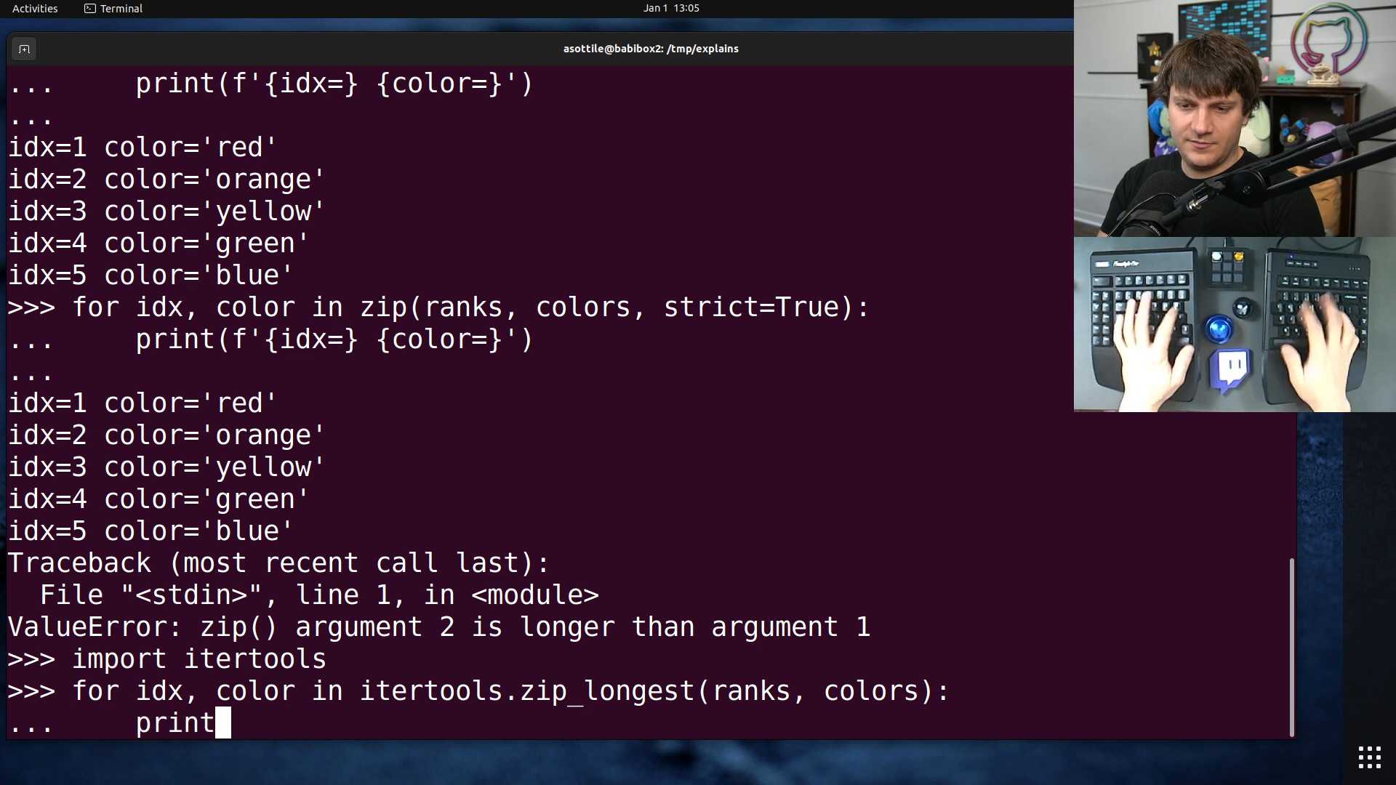
{"action": "type", "text": "(f'{idx=} {"}
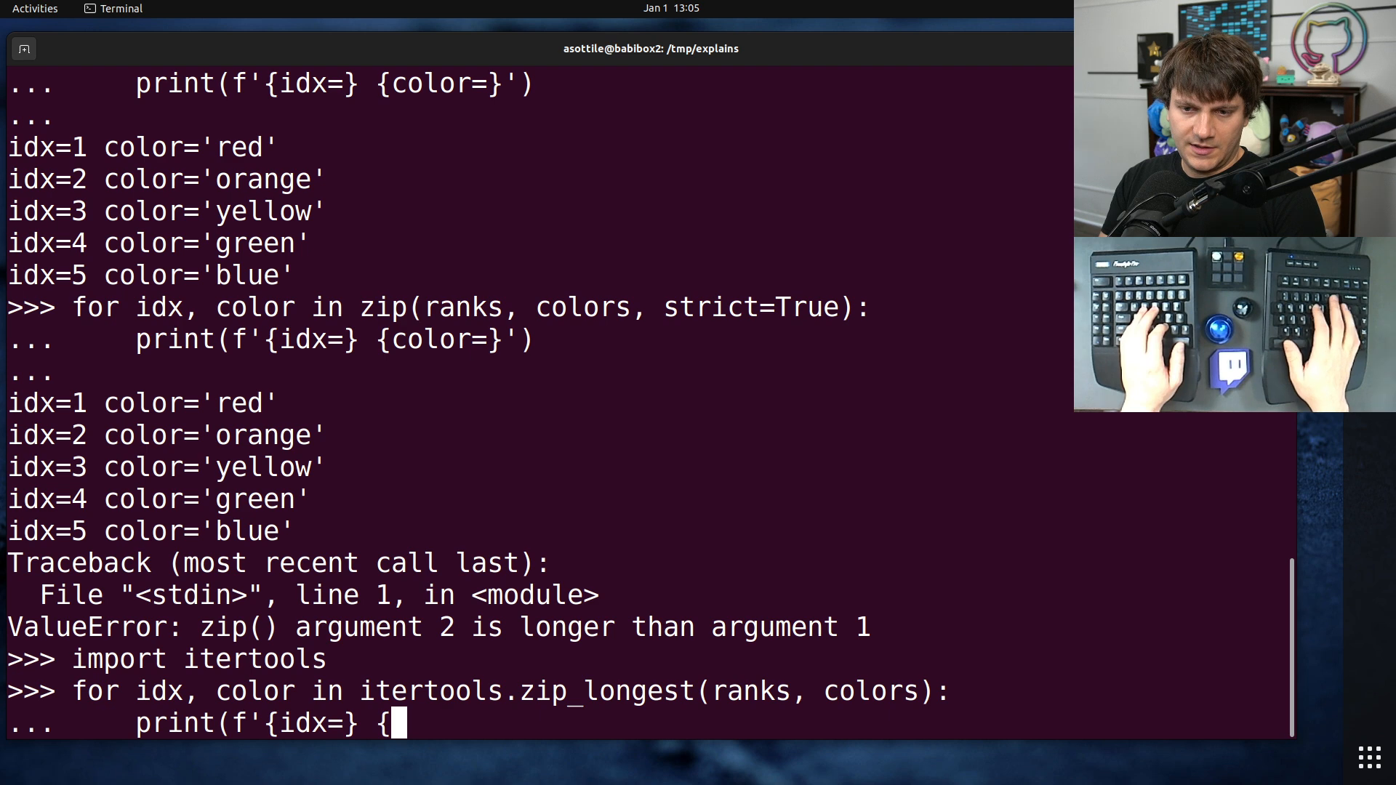
{"action": "type", "text": "color=}')"}
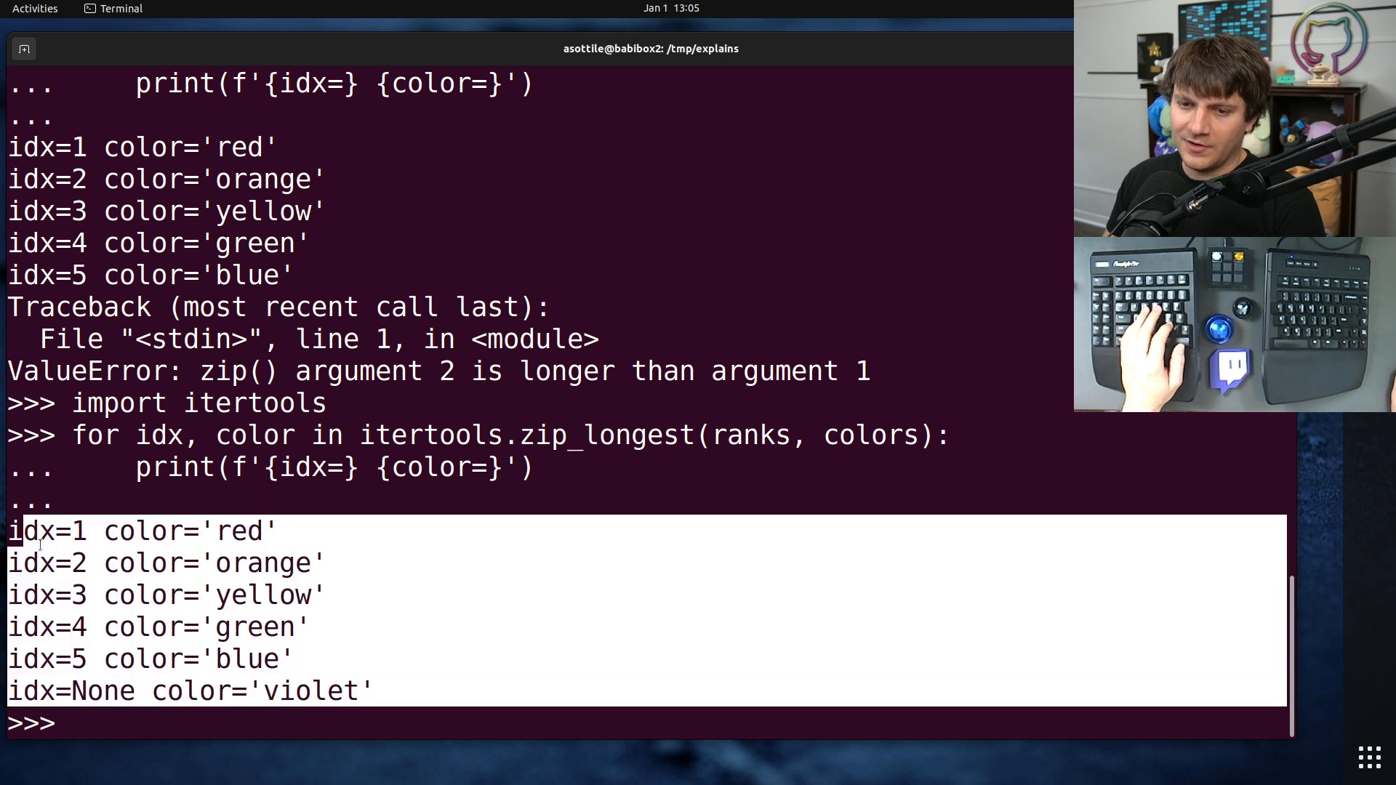
{"action": "double_click", "coordinate": [102, 691]}
{"action": "type", "text": "for idx, color in itertools.zip_longest(ranks, colors, fillvalue=-1):"}
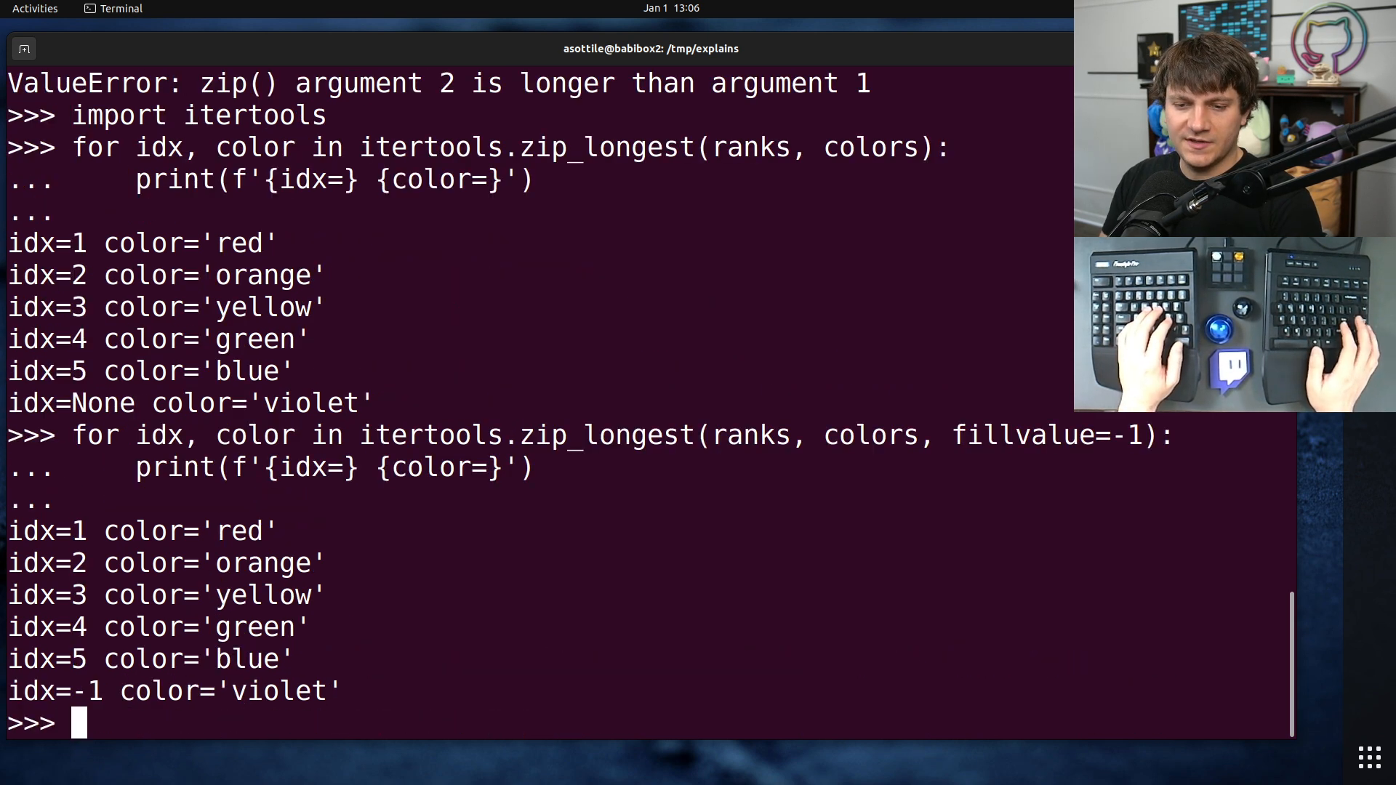
Rerun the zip_longest loop with fillvalue=-1 so violet prints with idx=-1
{"action": "double_click", "coordinate": [84, 691]}
{"action": "type", "text": "list(zip(ranks, colors, colors))"}
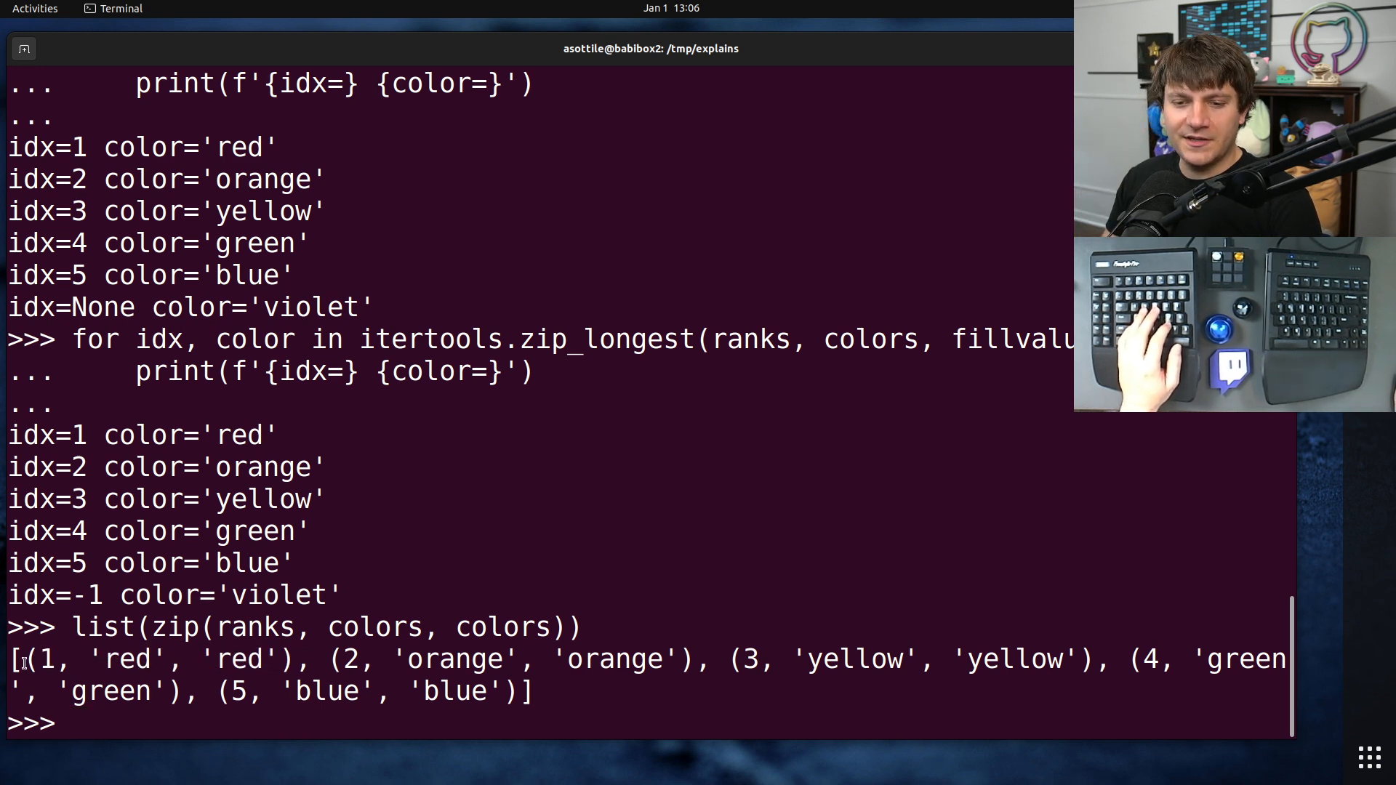
Store list(zip(ranks, colors, colors)) as lst and display its five triples
{"action": "left_click_drag", "start_coordinate": [17, 658], "coordinate": [311, 658]}
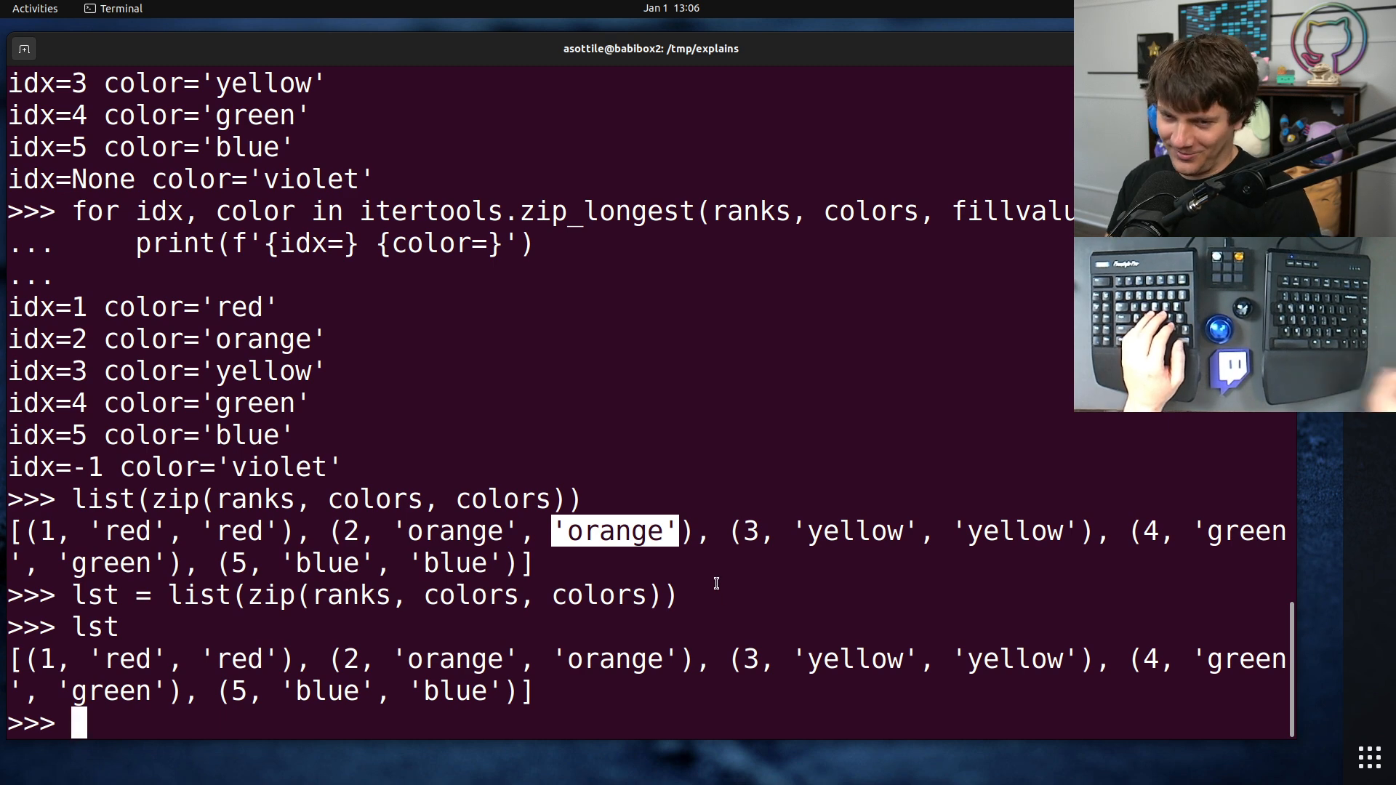
Unzip with zip(*lst) and list(zip(*lst)), then index the result with [1]
{"action": "type", "text": "zip("}
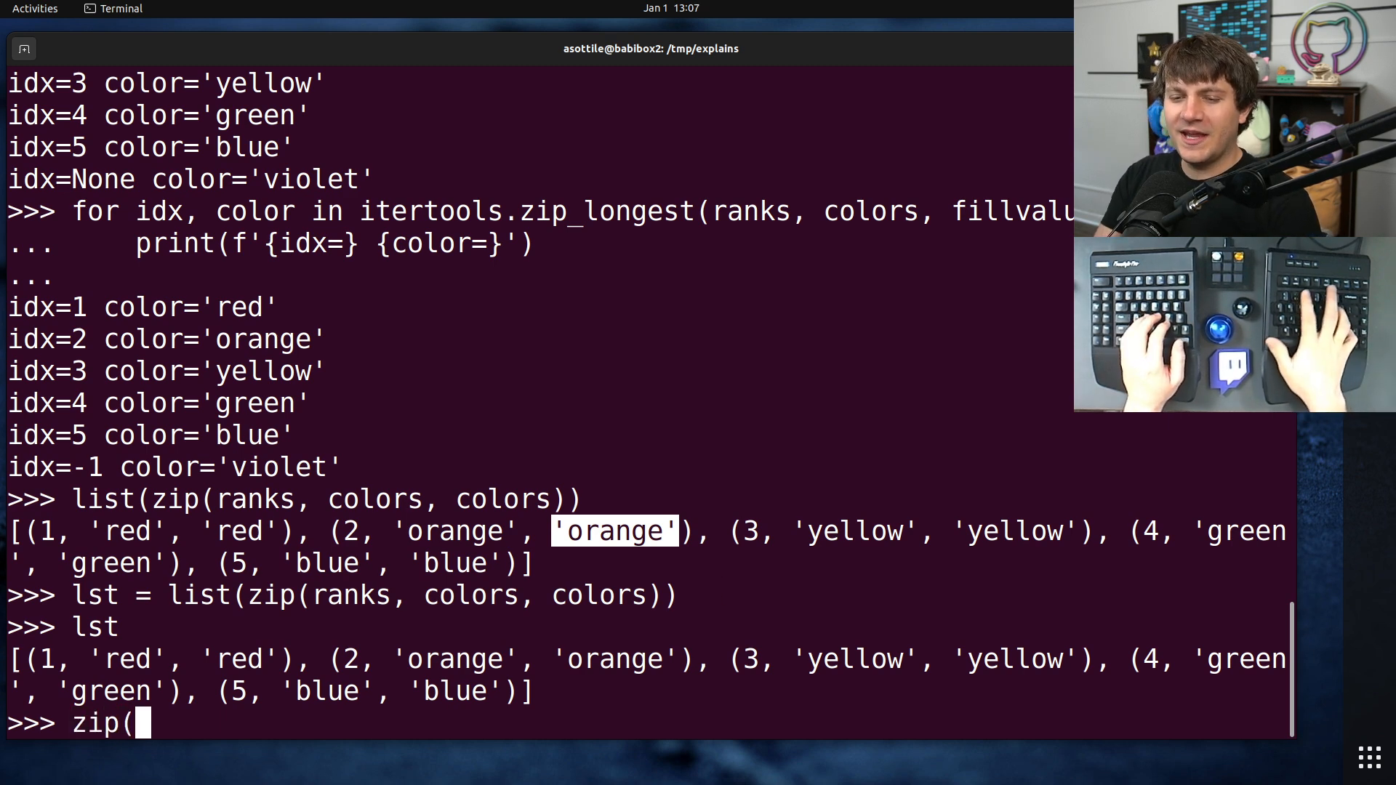
{"action": "type", "text": "*lst"}
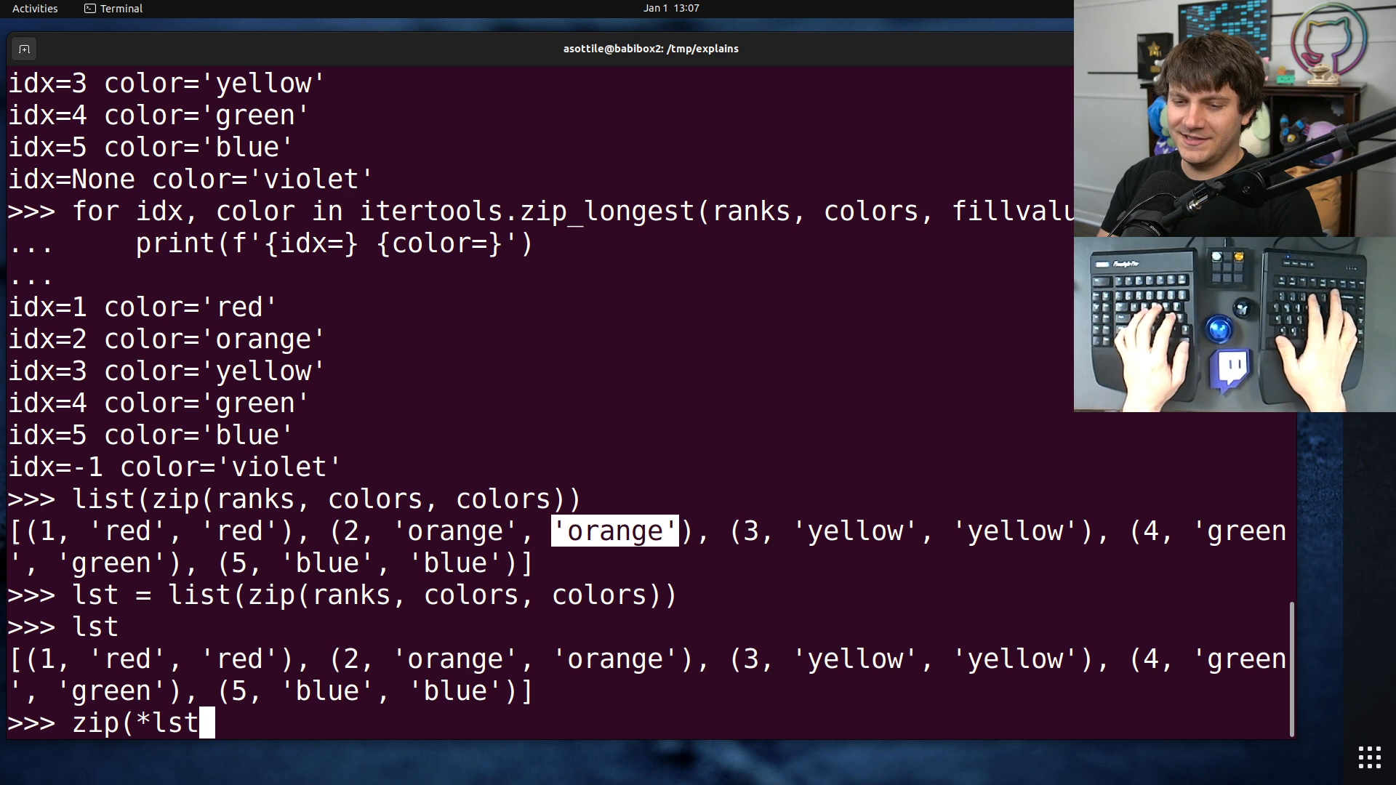
{"action": "type", "text": ")"}
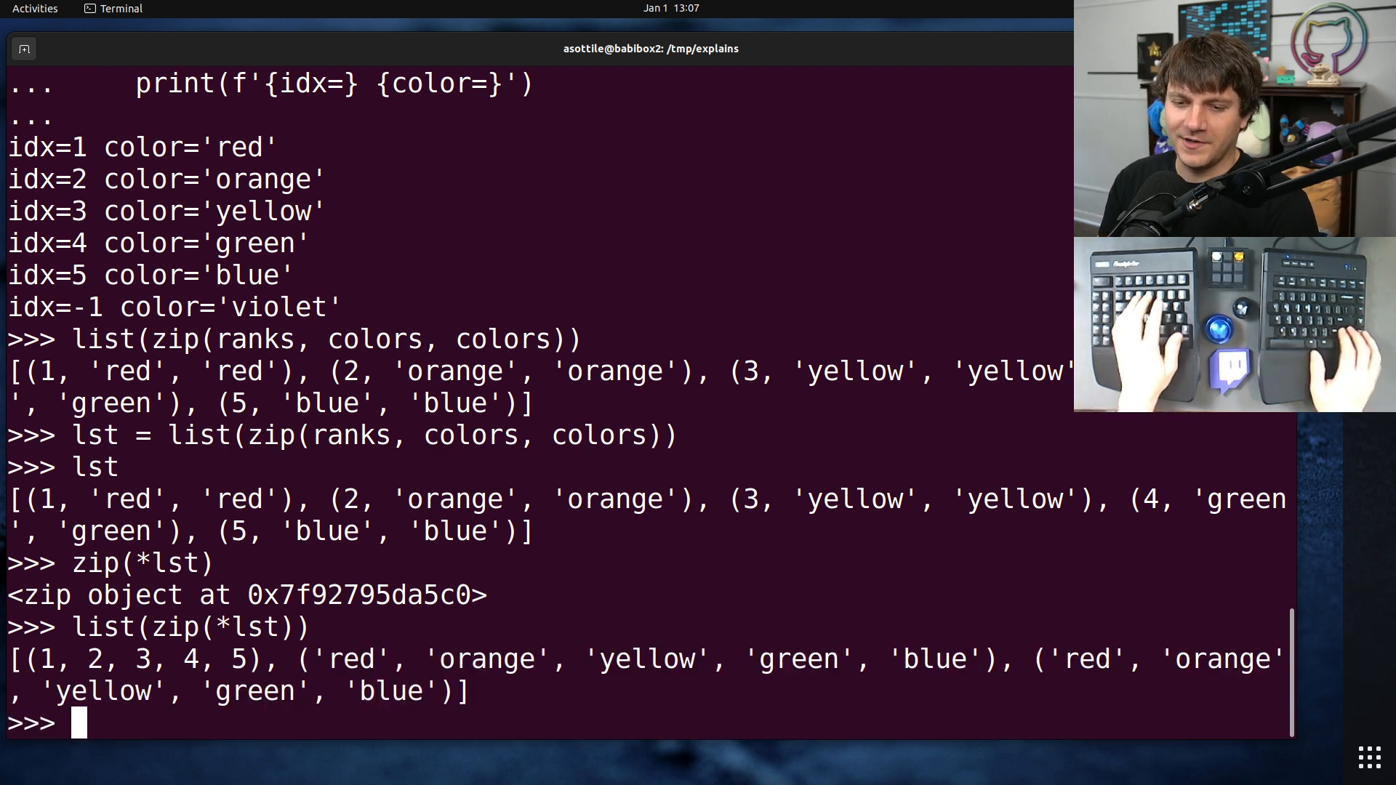
{"action": "type", "text": "list(zip(*lst))[1]"}
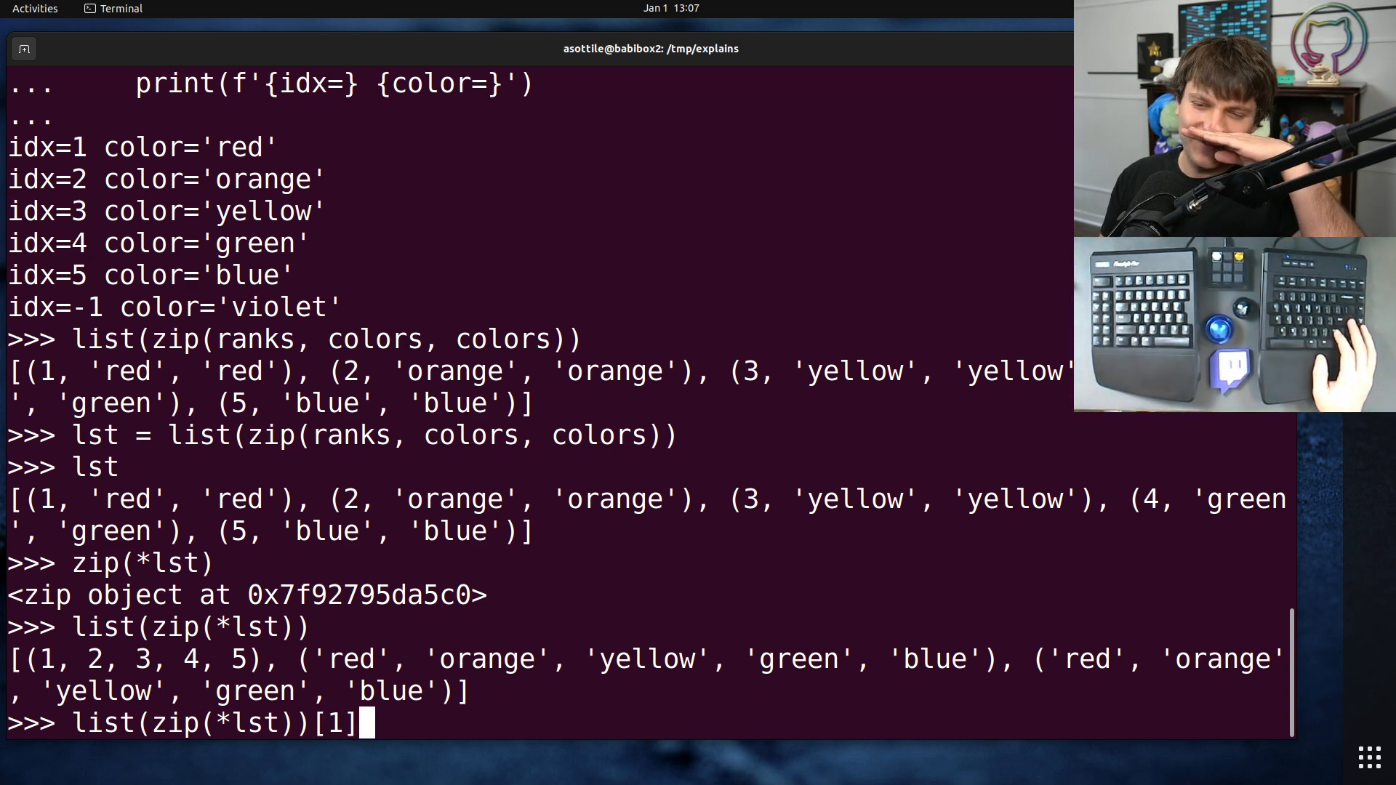